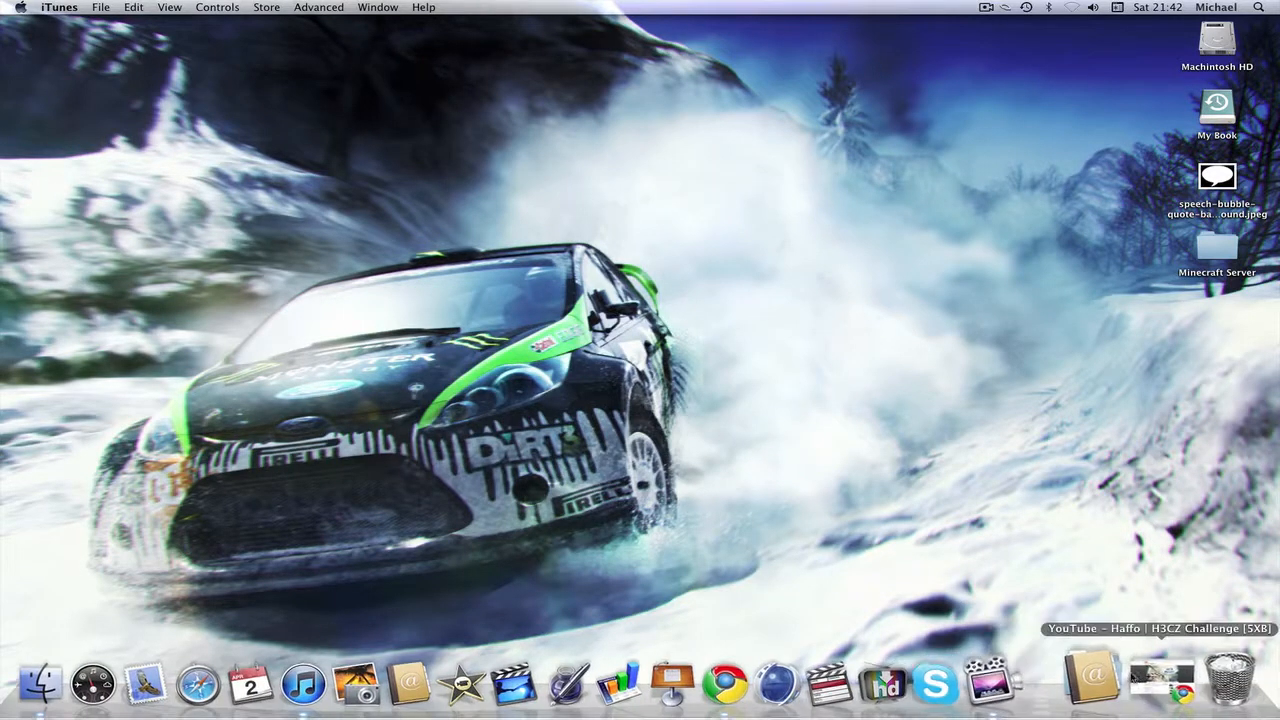
- Replay the example challenge video, then launch After Effects CS4 from Applications
click(723, 694)
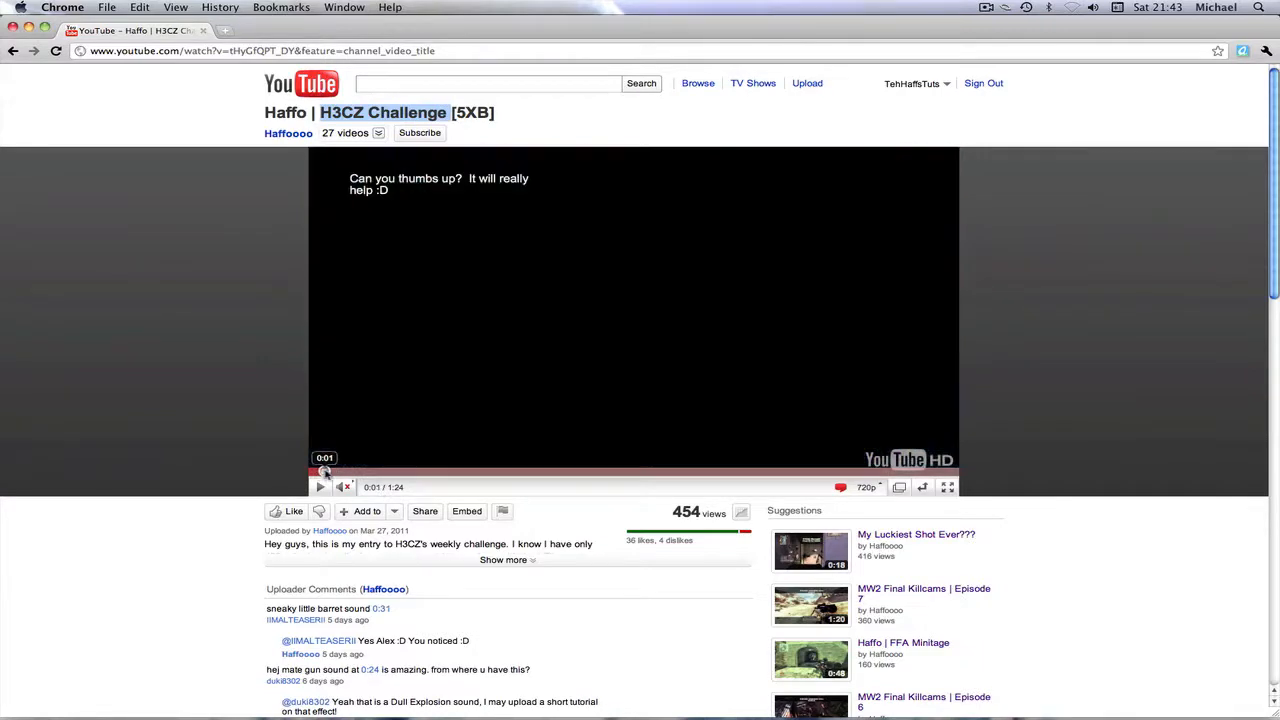
click(319, 486)
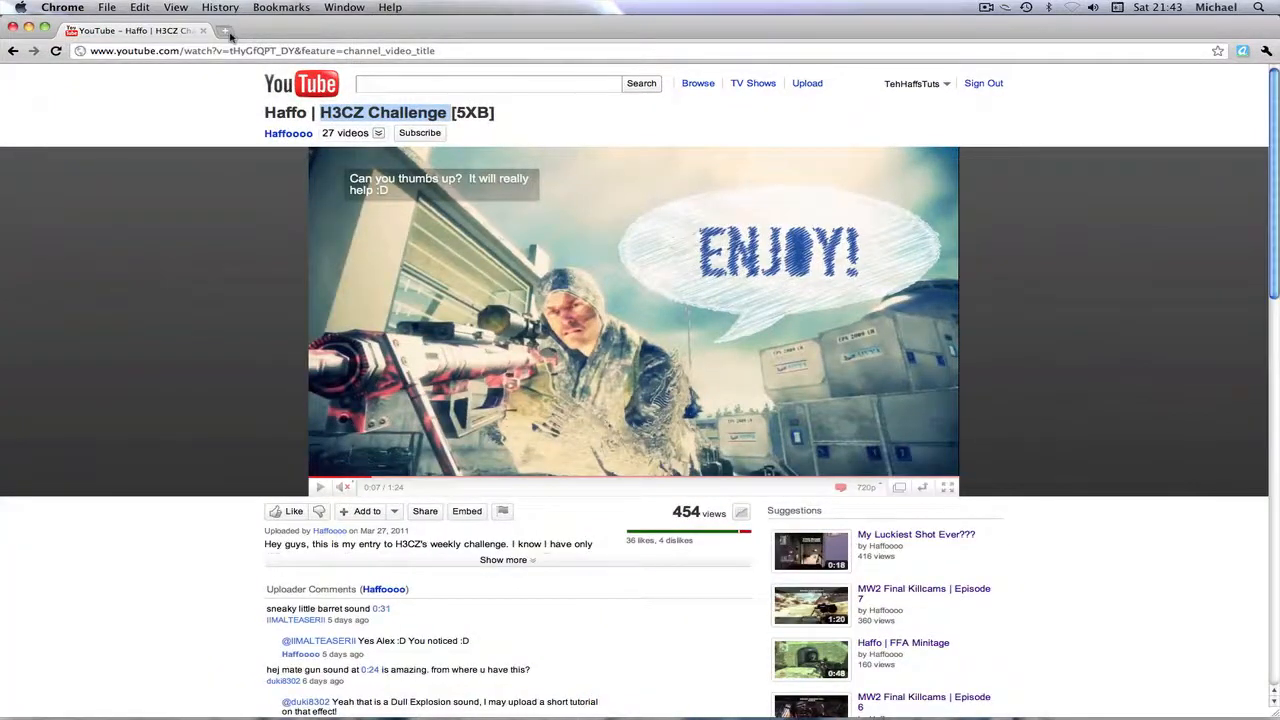
click(230, 34)
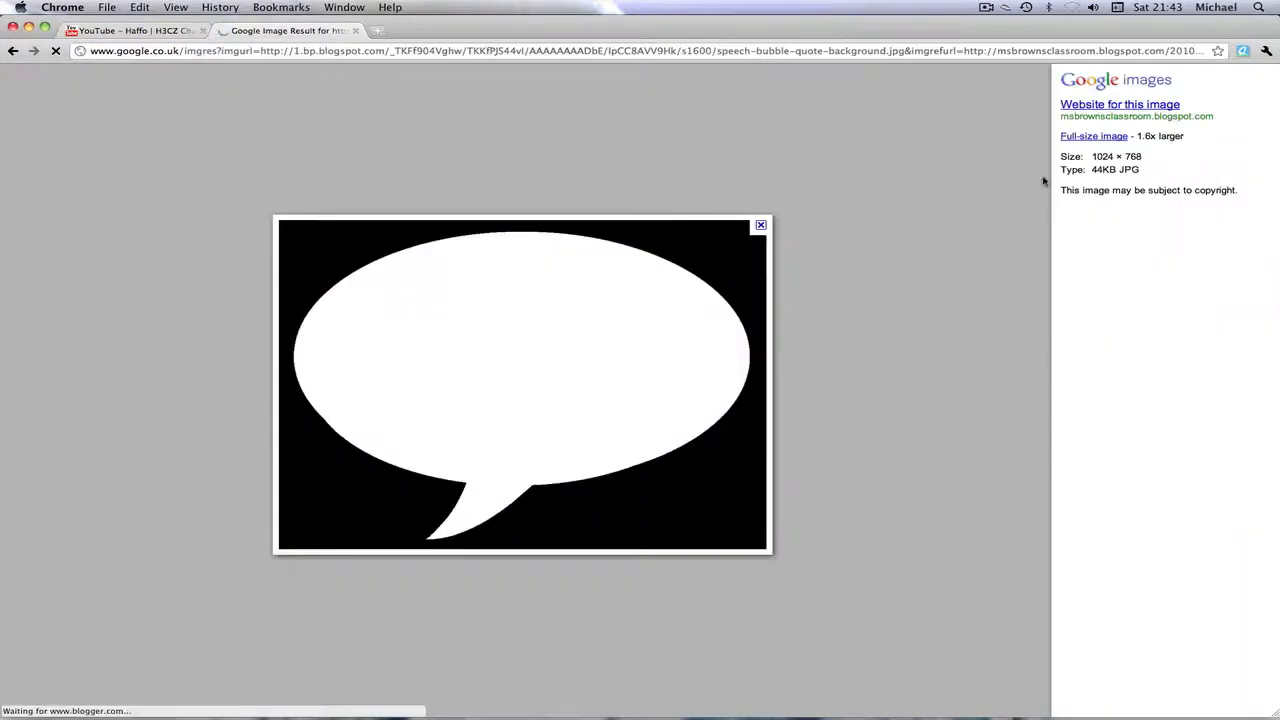
click(1093, 137)
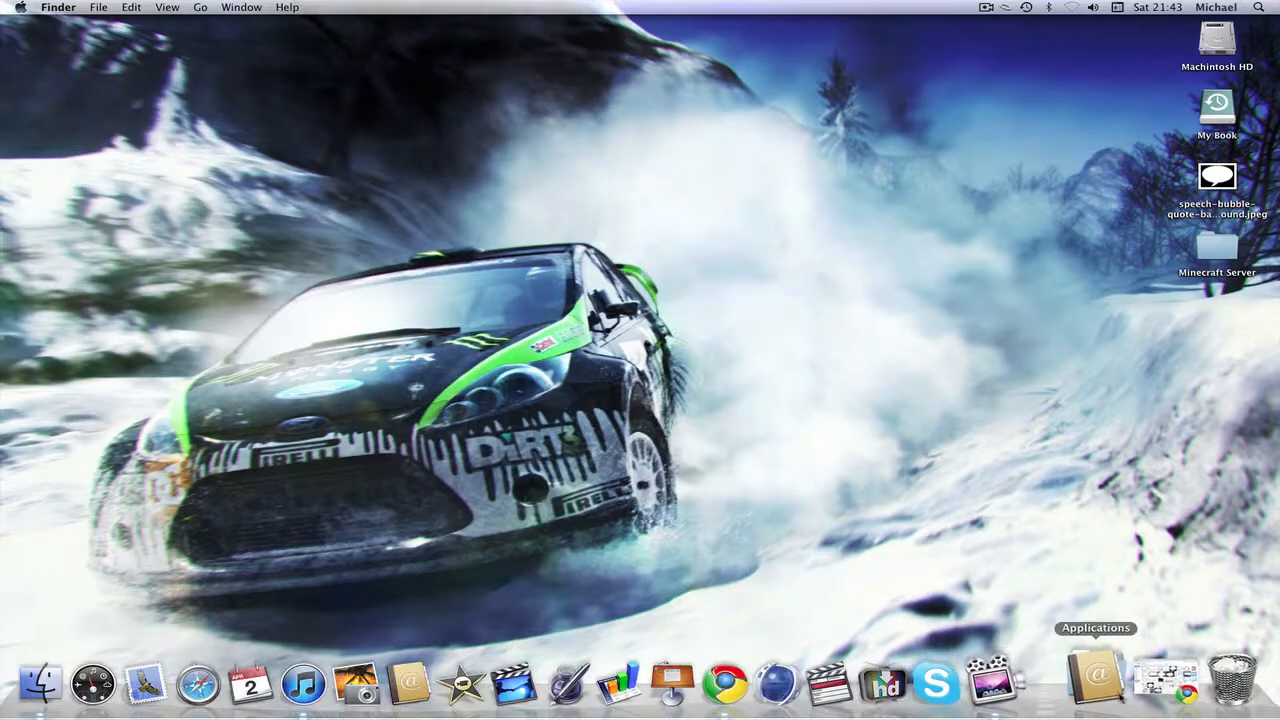
click(1100, 678)
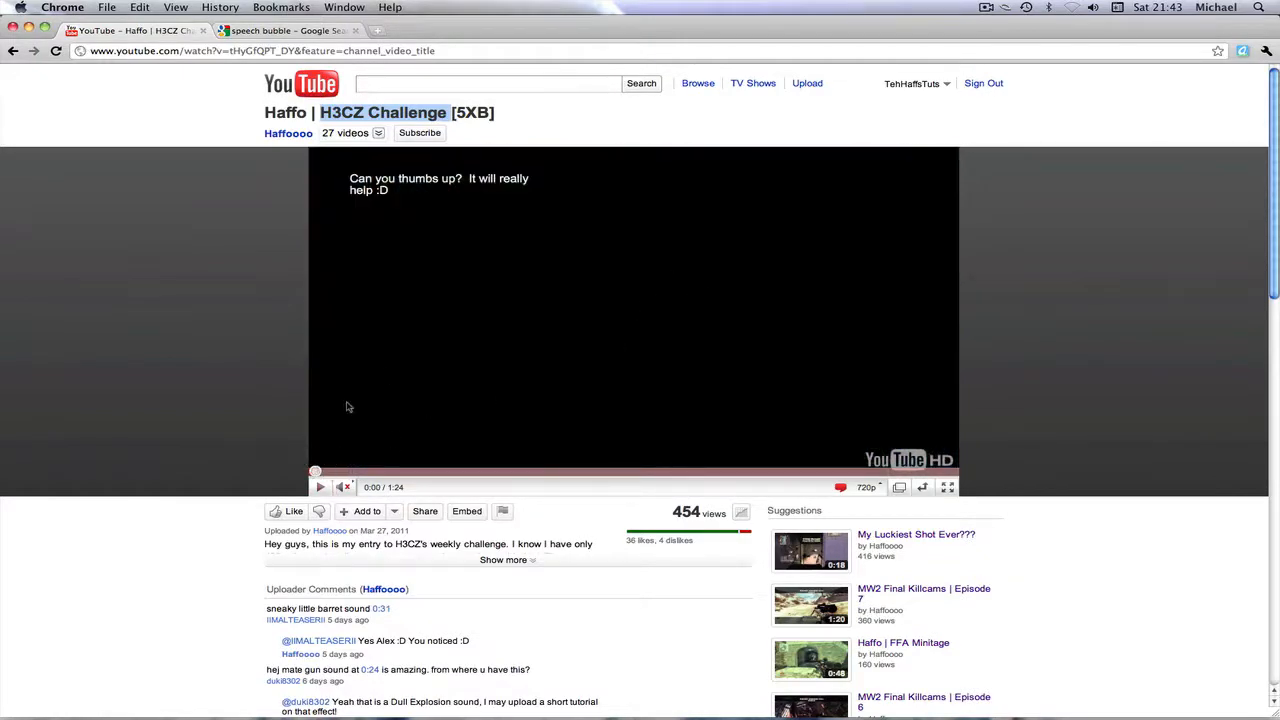
click(345, 500)
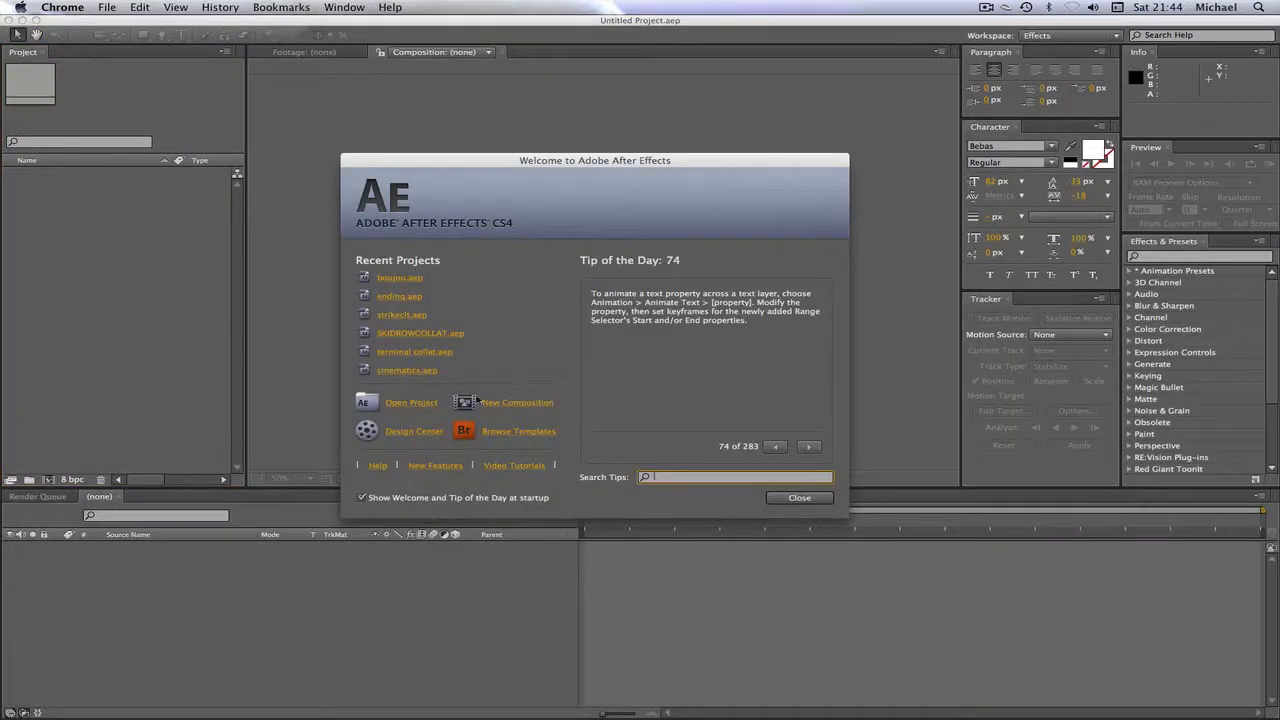
- Create a 1280×720 composition named Bubble!
click(514, 402)
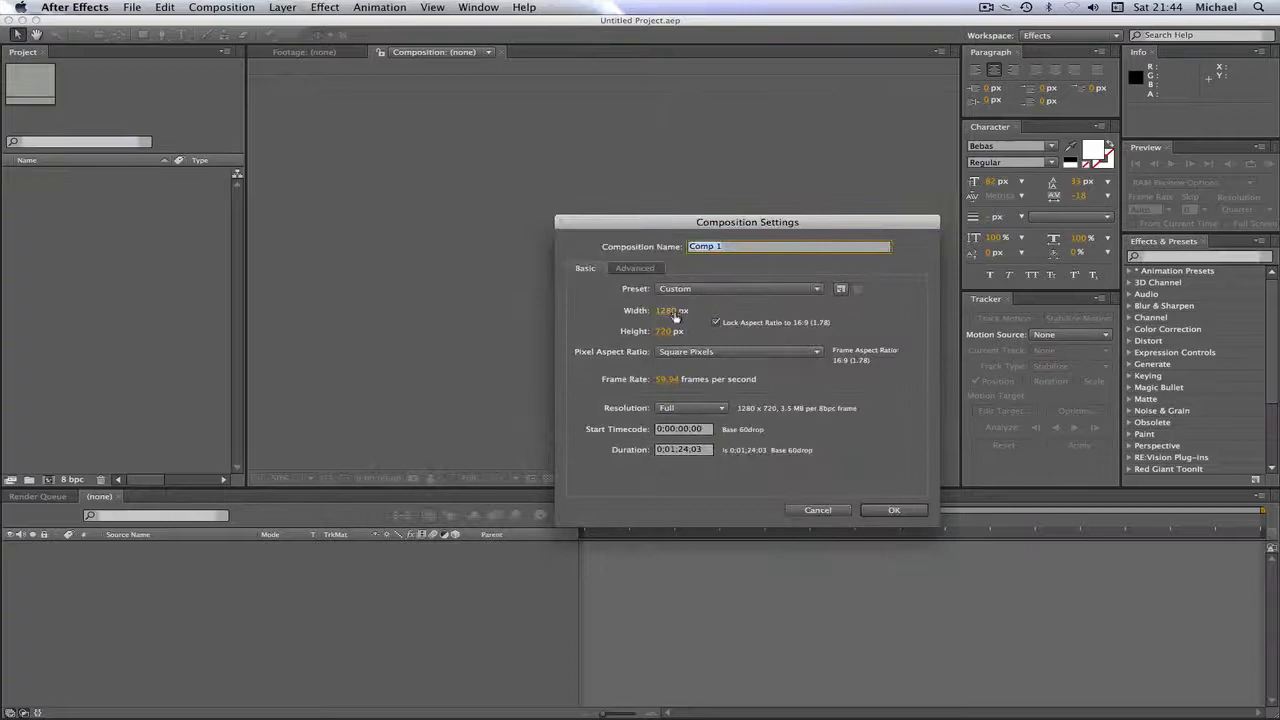
mouse_move(663, 338)
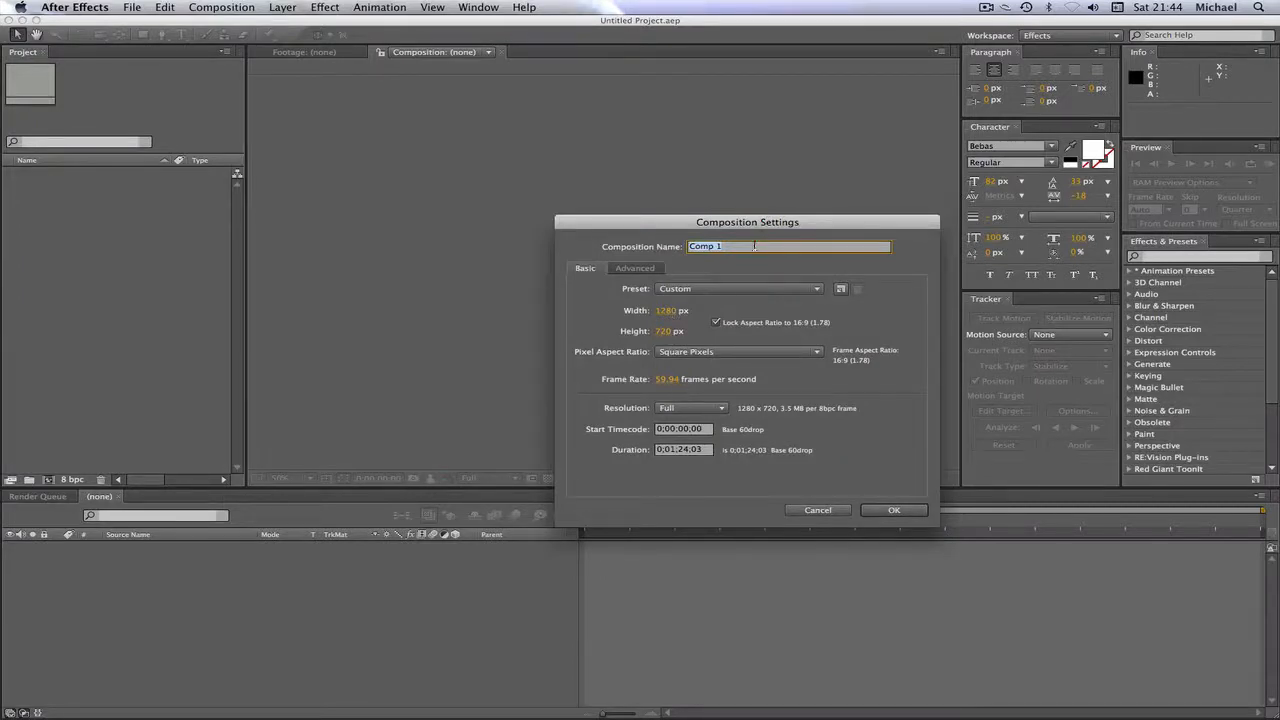
text(Bubble)
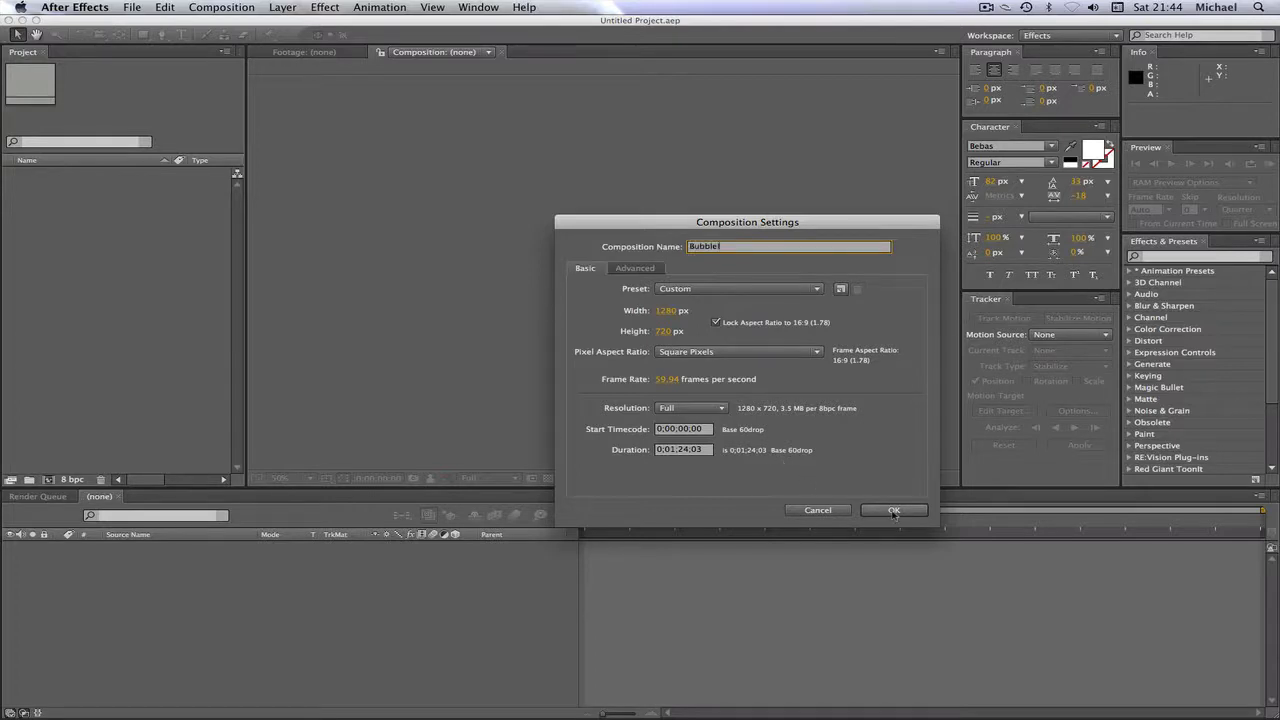
click(893, 510)
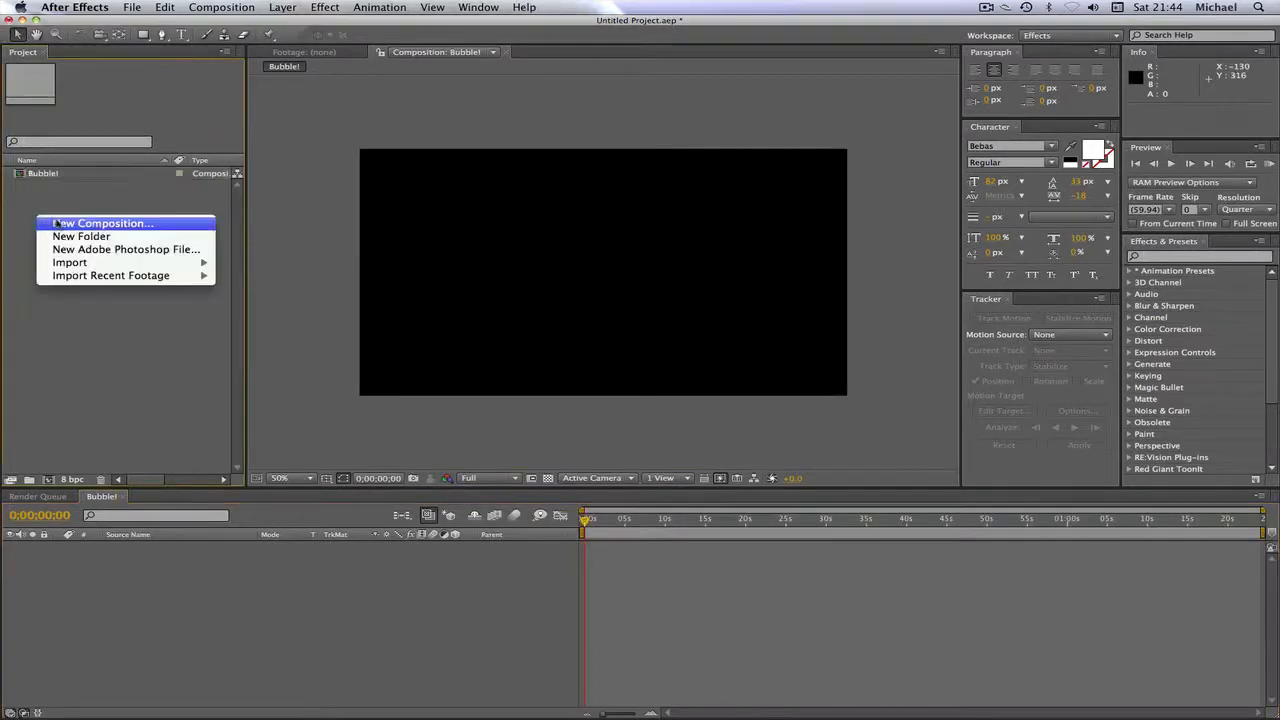
- Import speech-bubble-quote-background.jpeg into the project
click(70, 262)
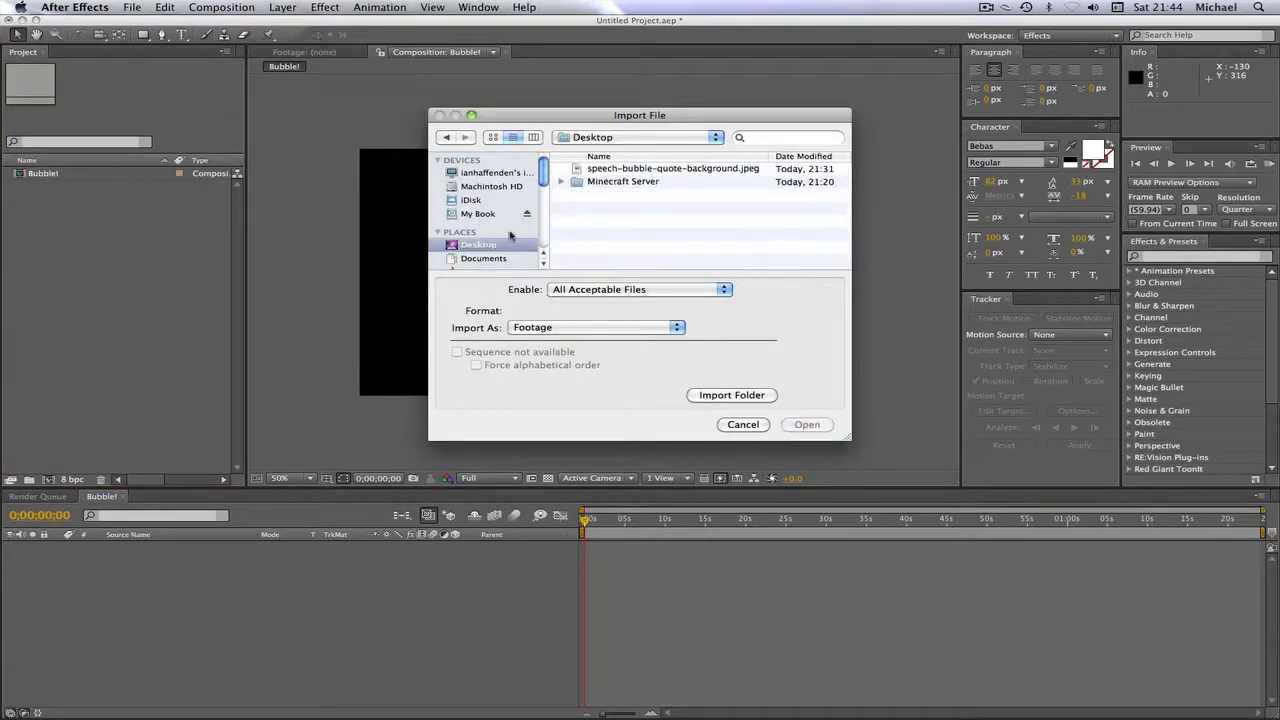
click(672, 168)
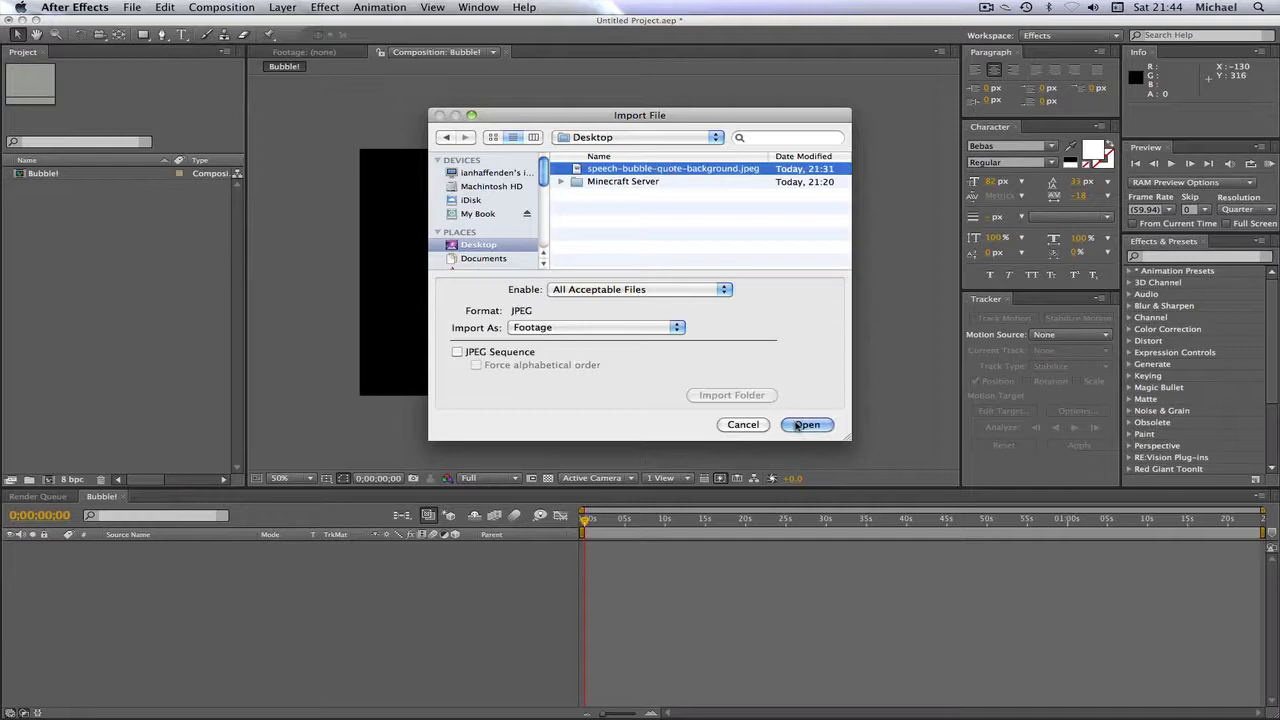
click(807, 424)
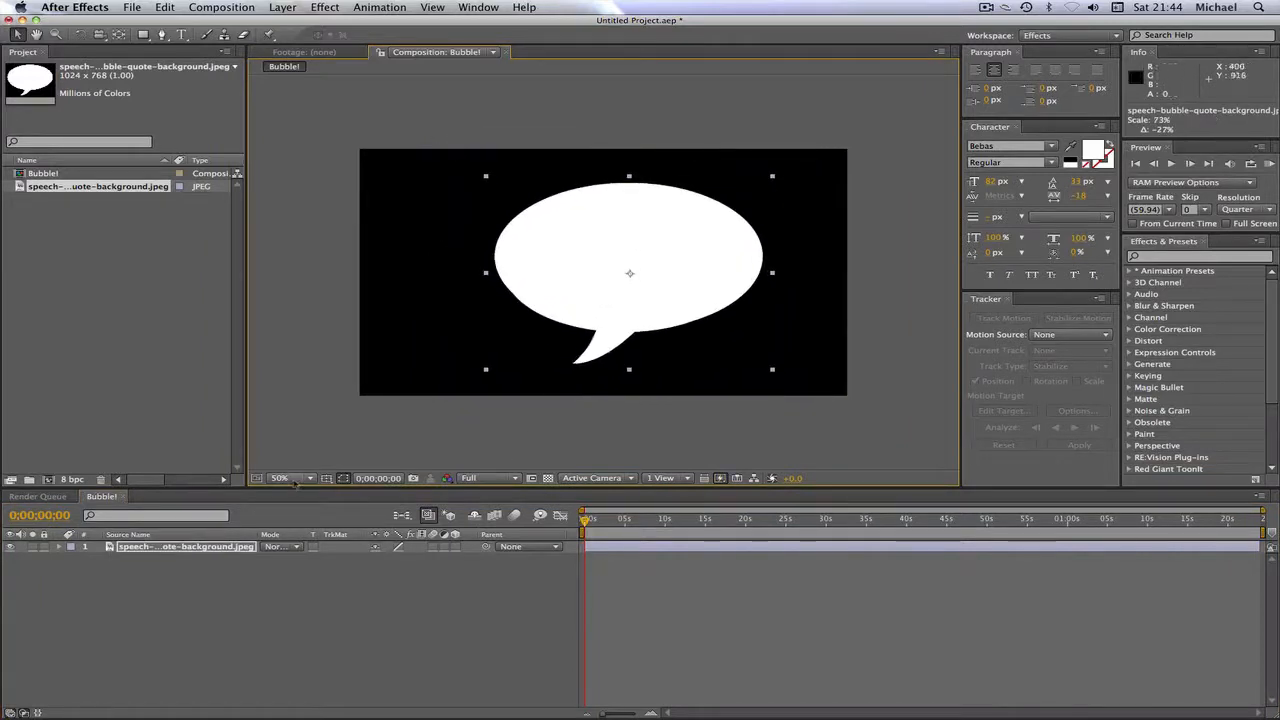
- Zoom the viewer to fit and move the bubble toward the frame centre
click(288, 478)
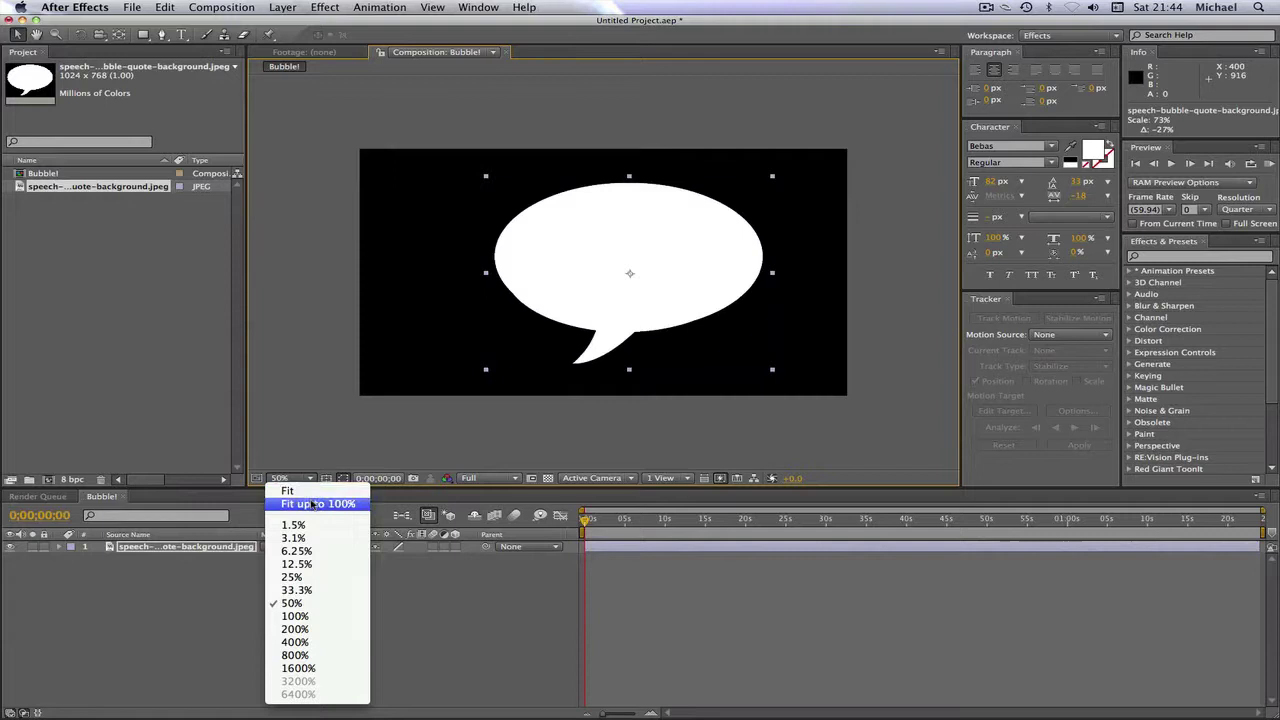
click(287, 490)
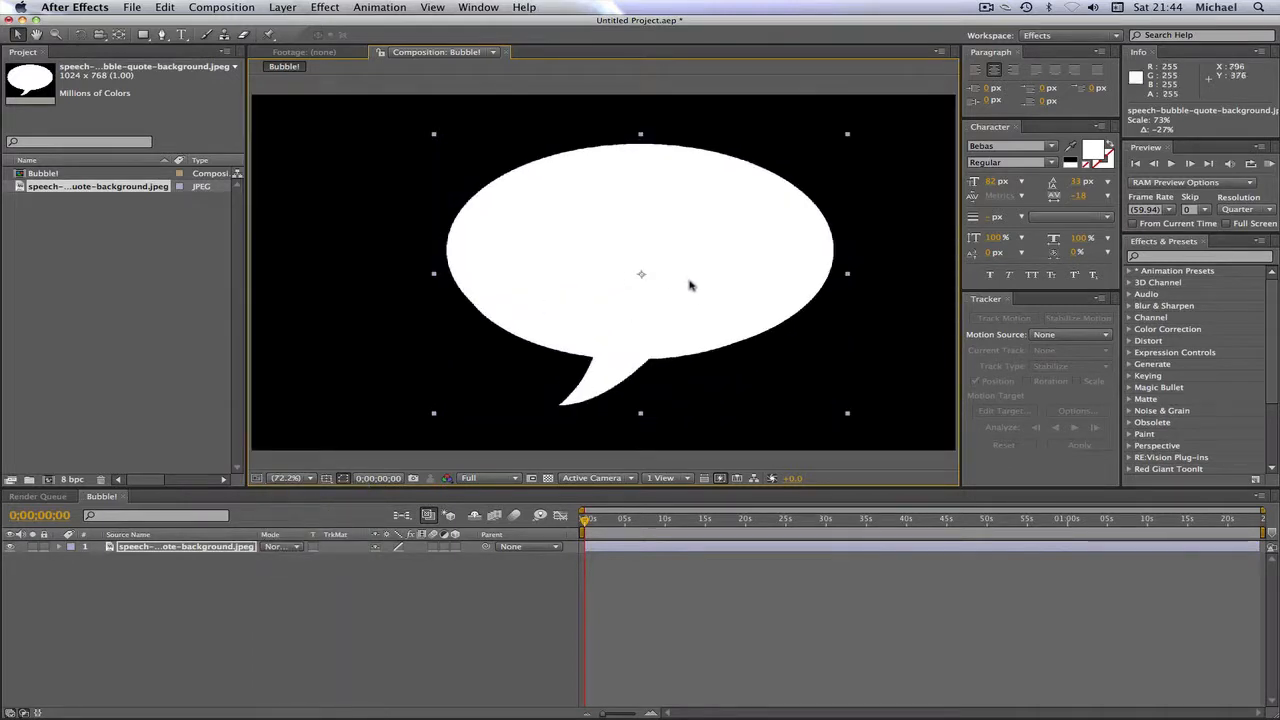
drag(690, 285, 607, 276)
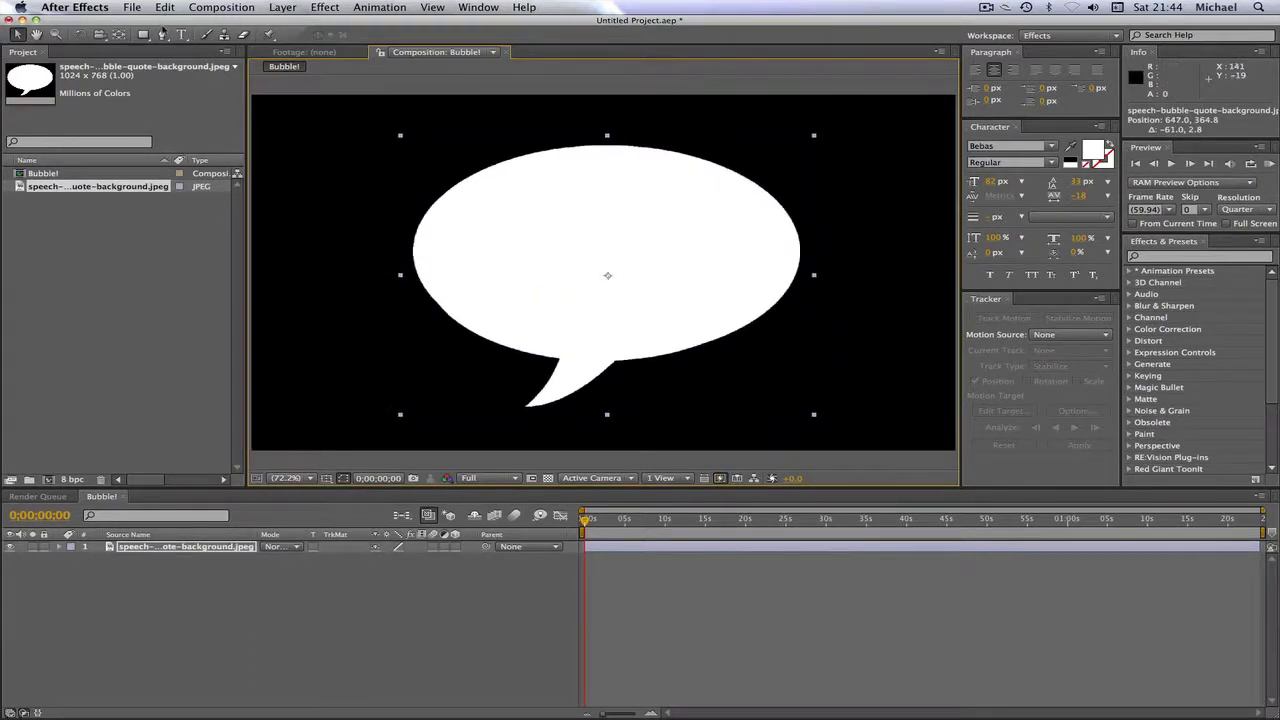
mouse_move(158, 35)
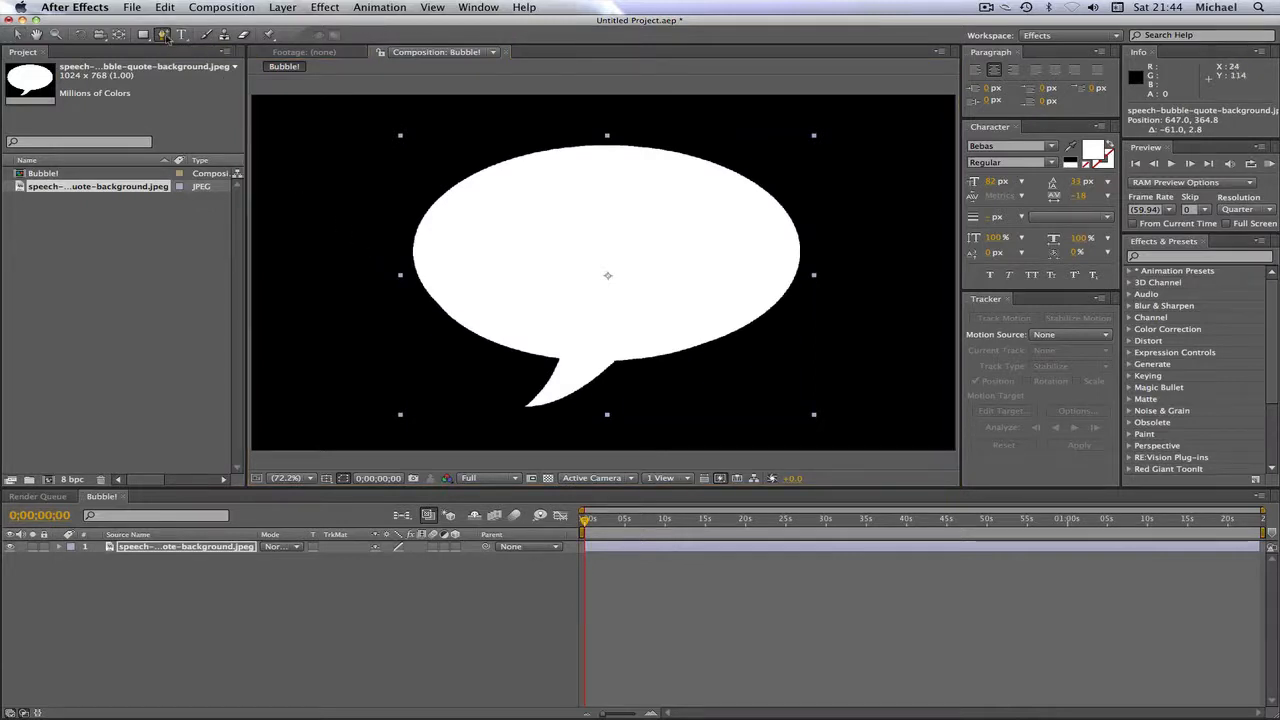
- Draw a closed Pen mask along the bubble's top edge and around its tail
click(200, 35)
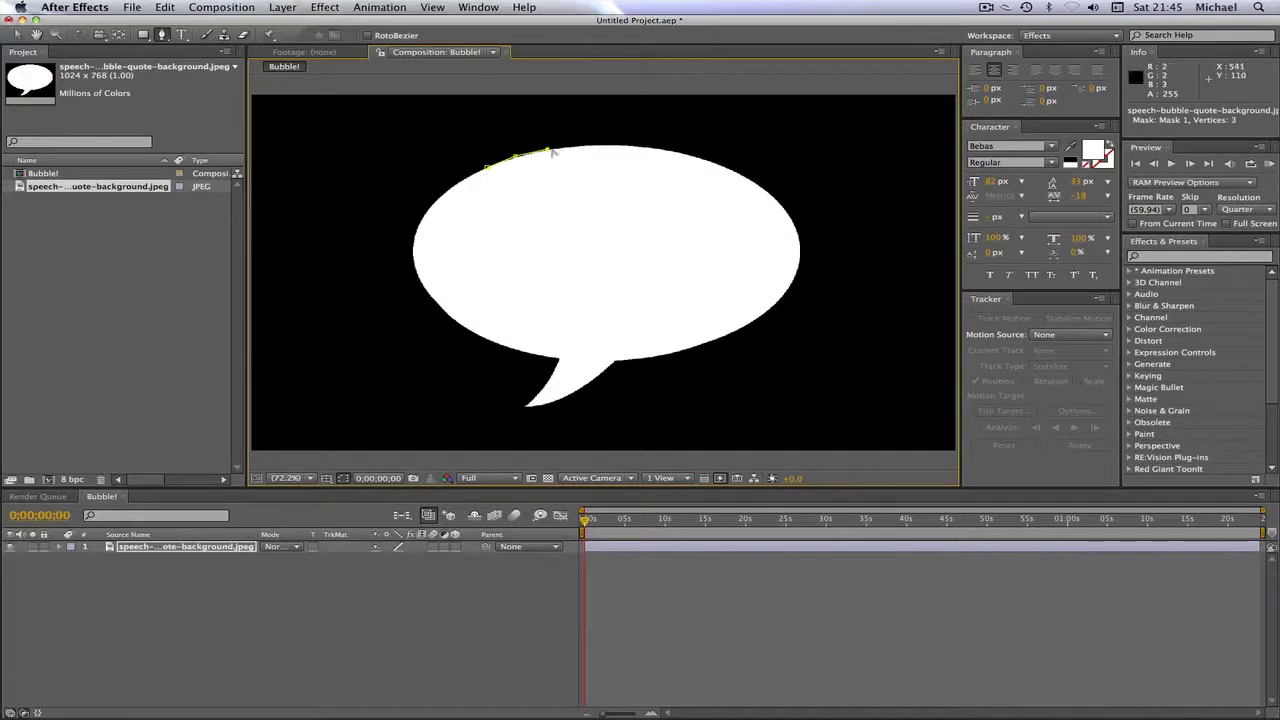
click(625, 150)
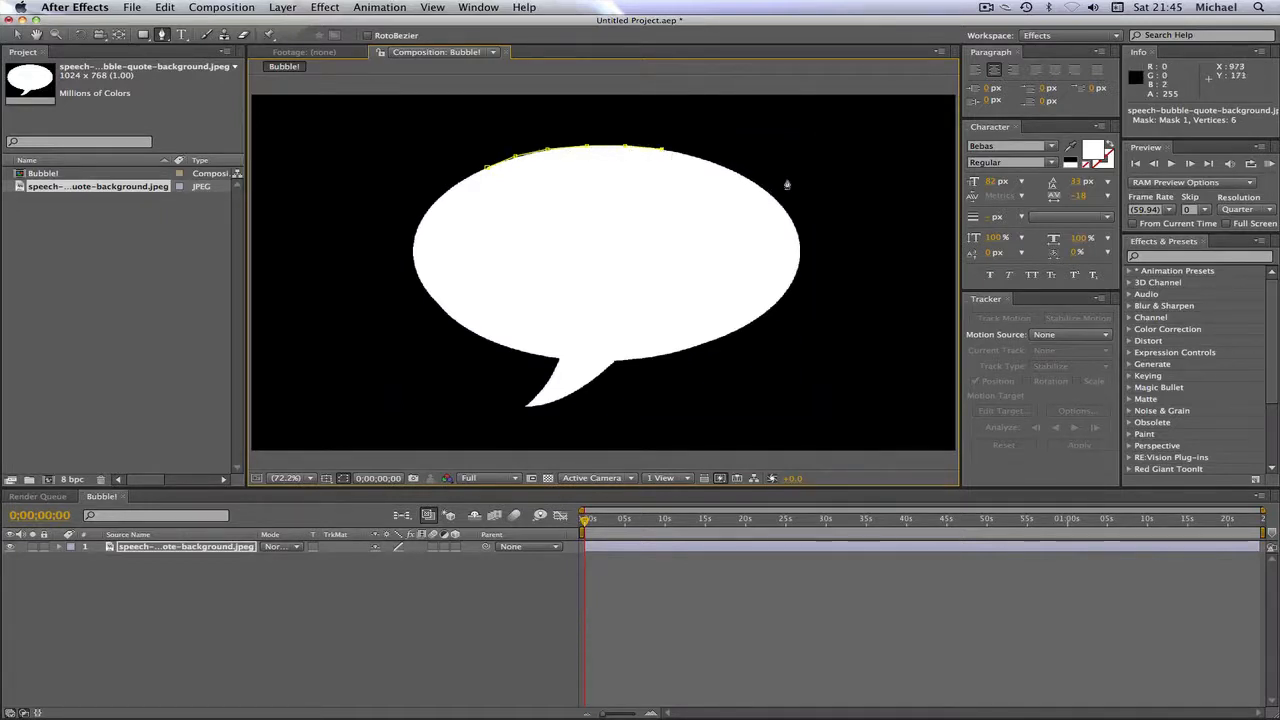
click(727, 170)
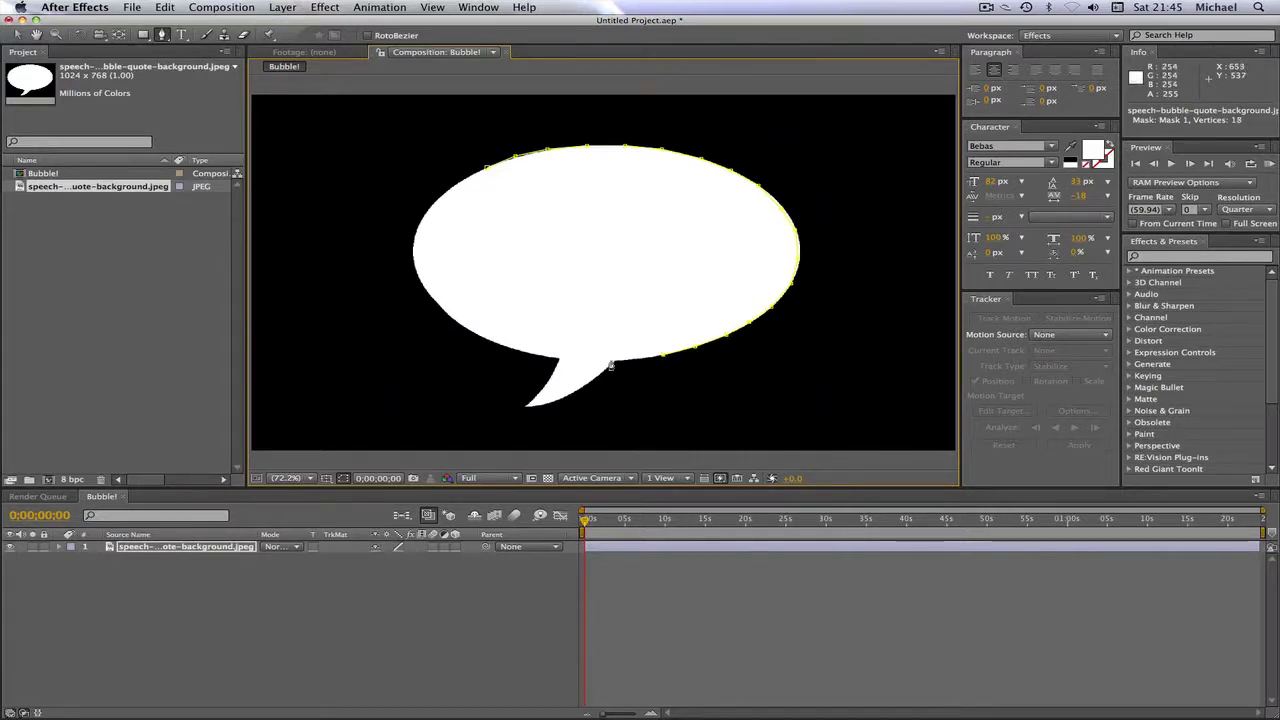
click(592, 386)
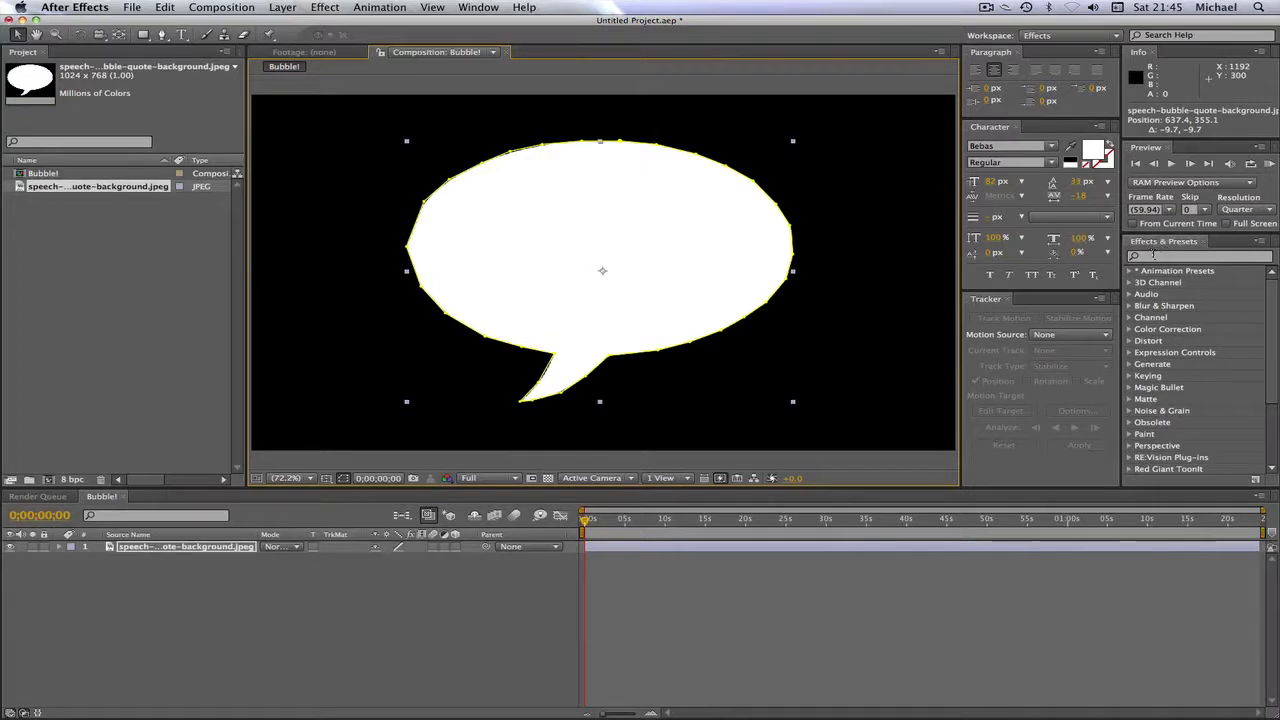
- Apply Scribble to the bubble layer, preview it, and set Wiggles/Second to 3
click(308, 7)
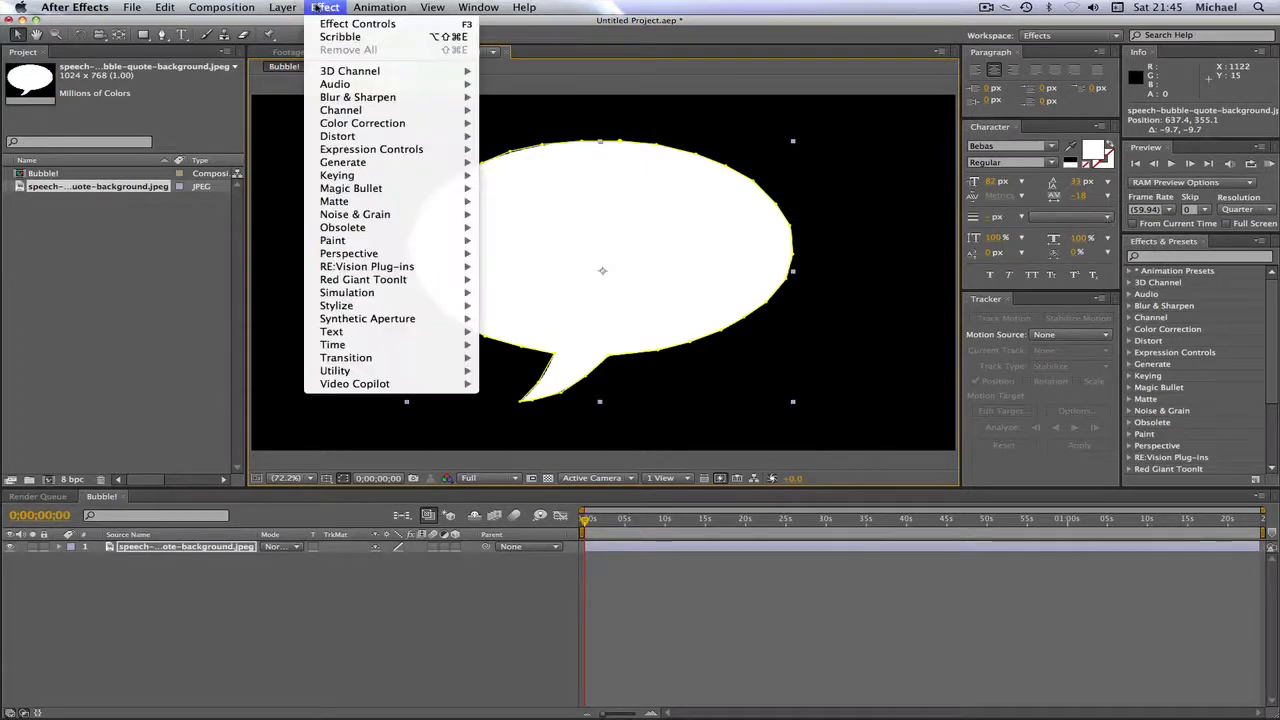
mouse_move(340, 37)
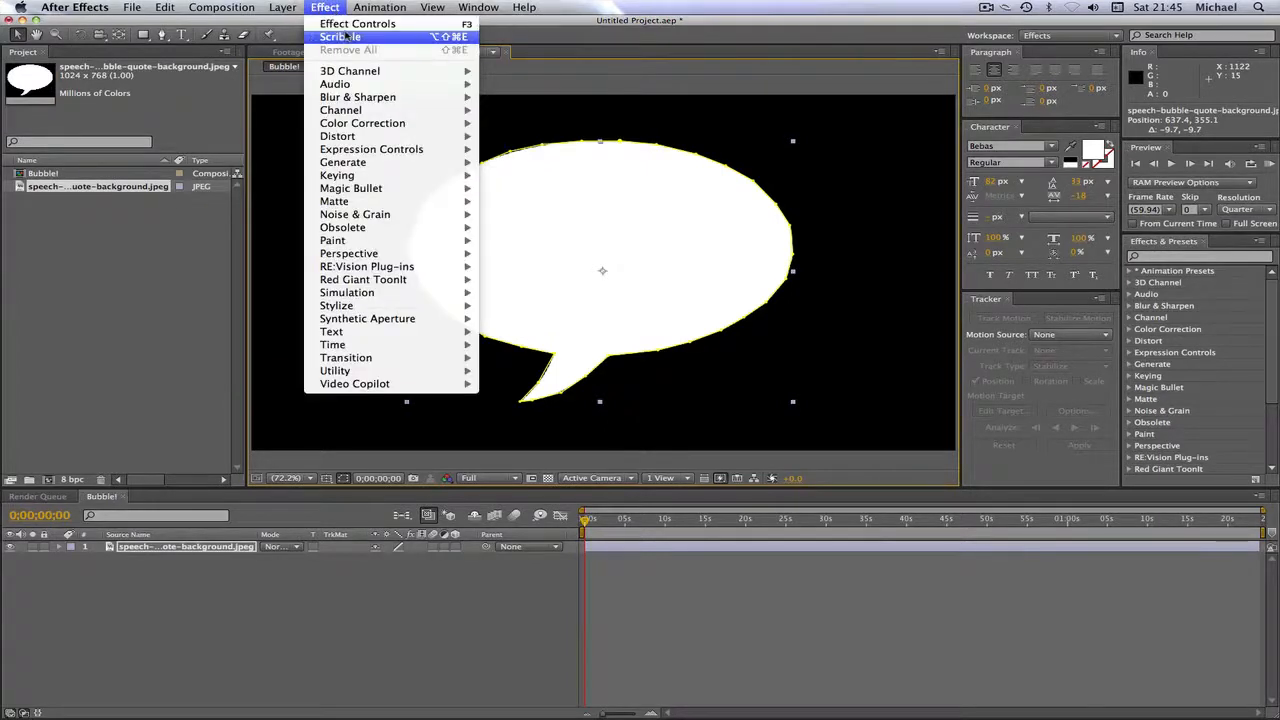
mouse_move(350, 70)
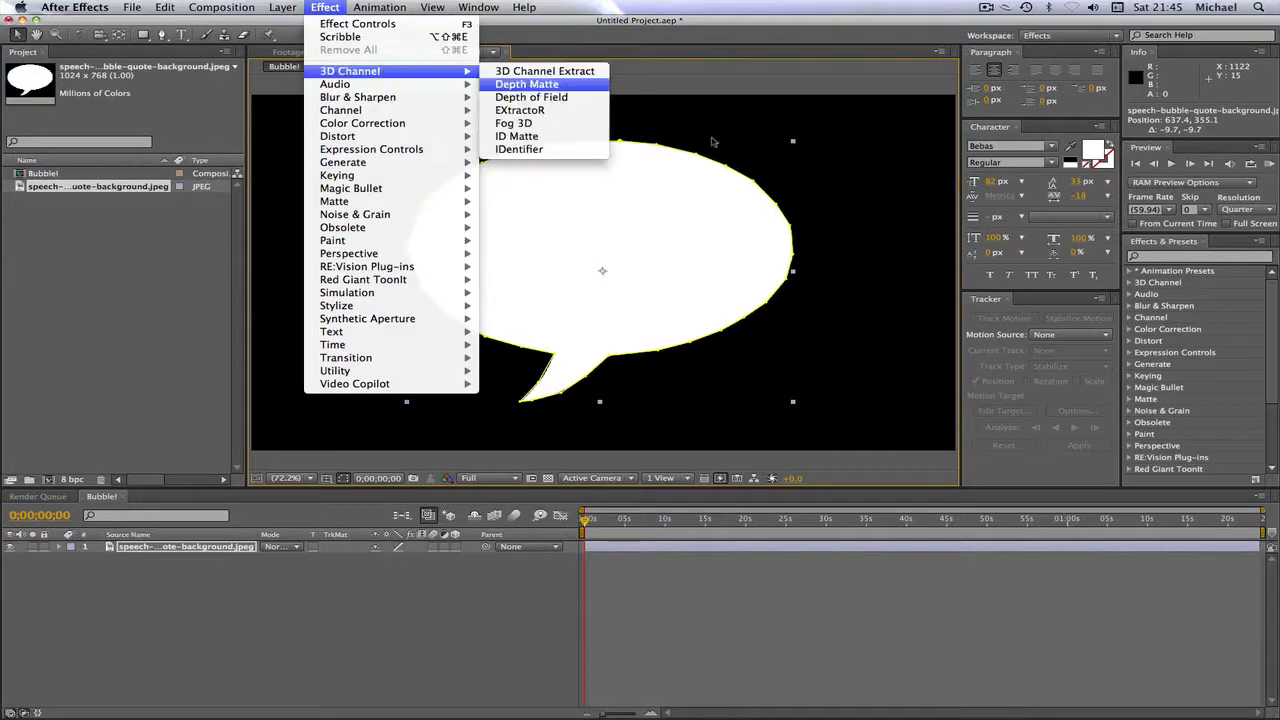
mouse_move(357, 97)
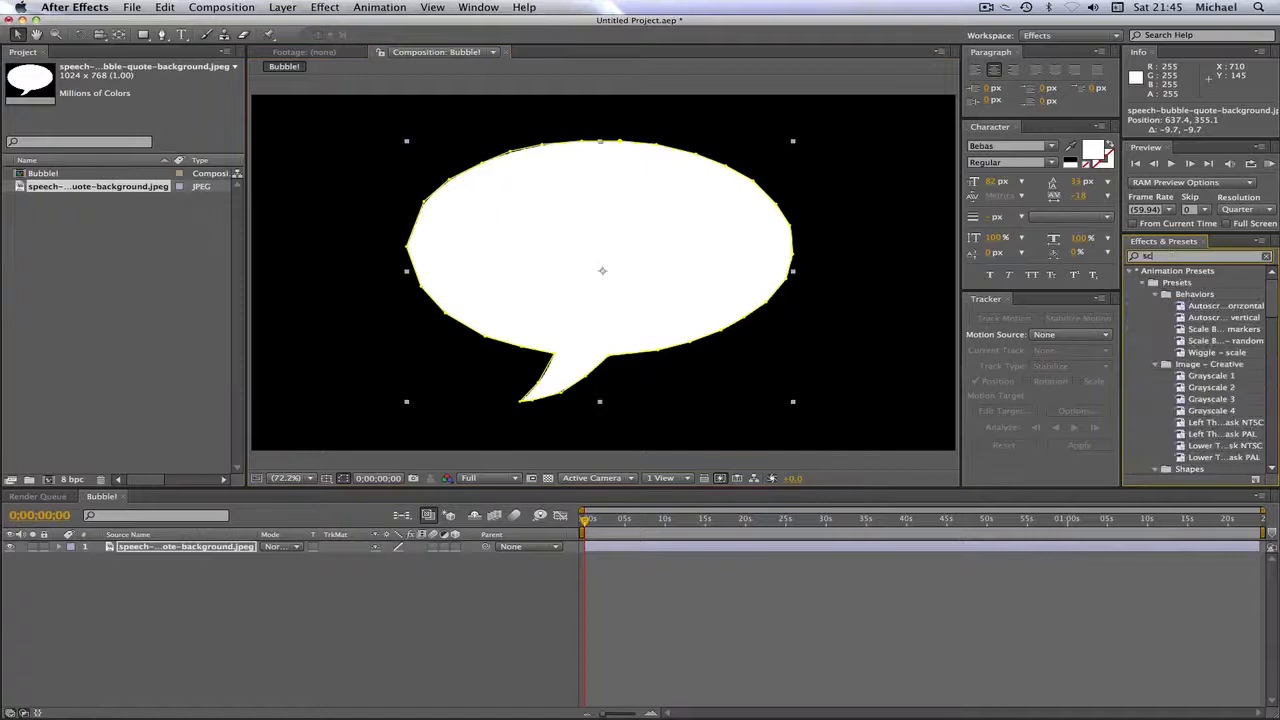
text(scribble)
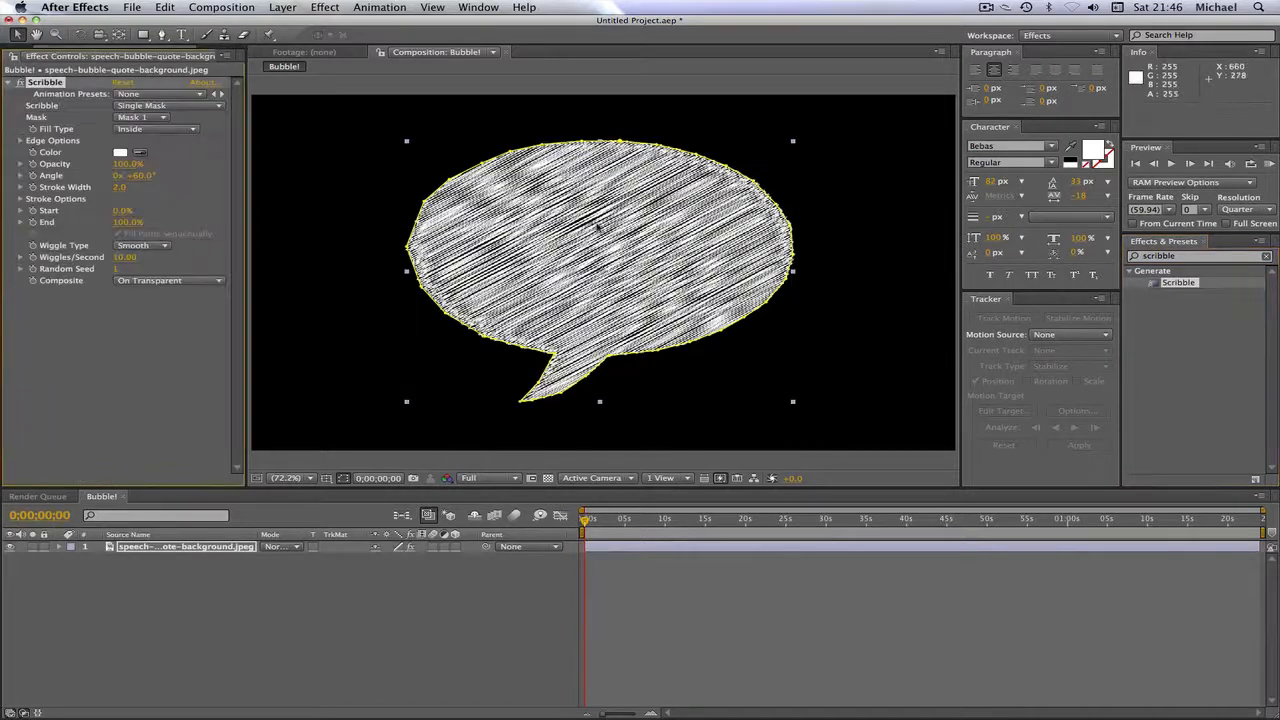
drag(585, 519, 608, 519)
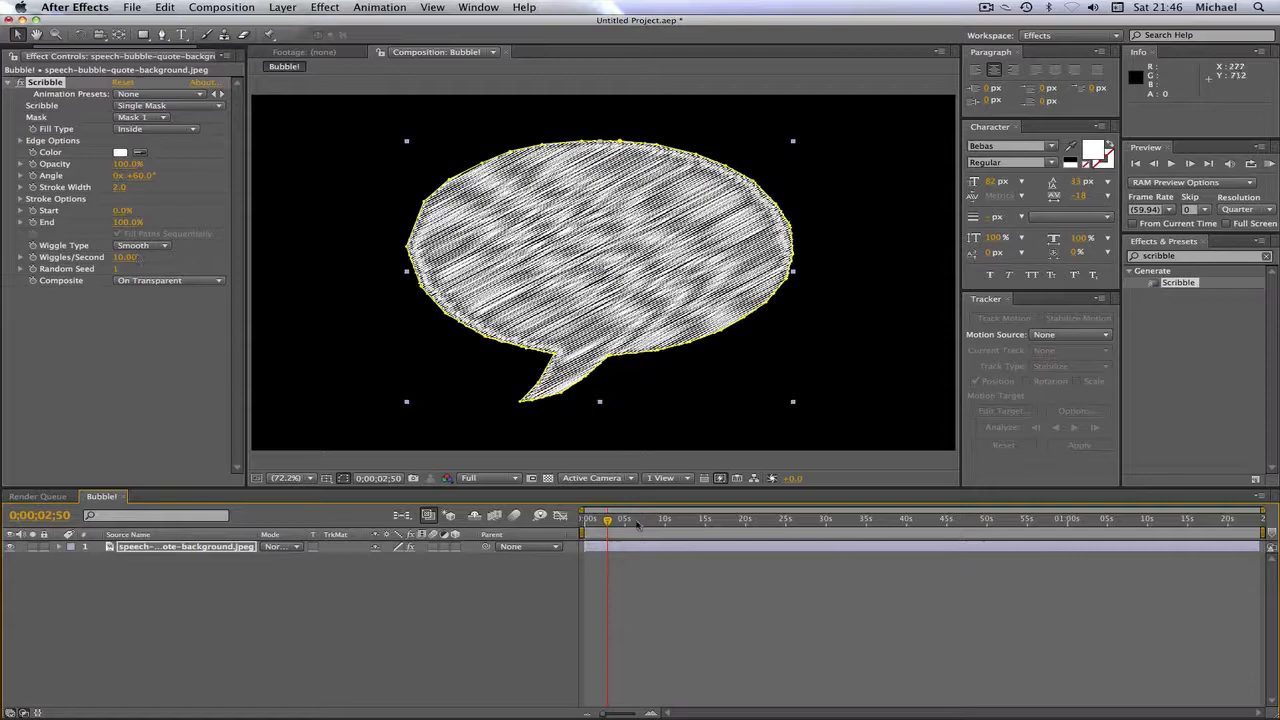
drag(607, 519, 625, 519)
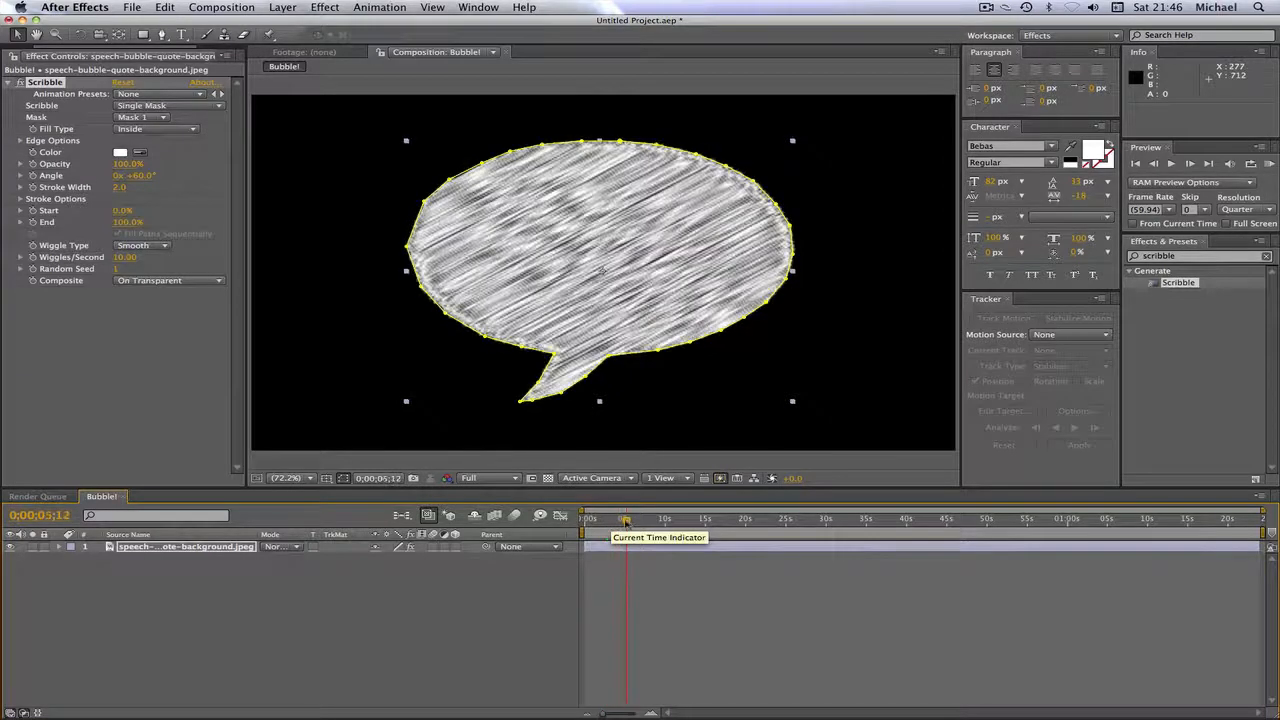
drag(625, 518, 614, 518)
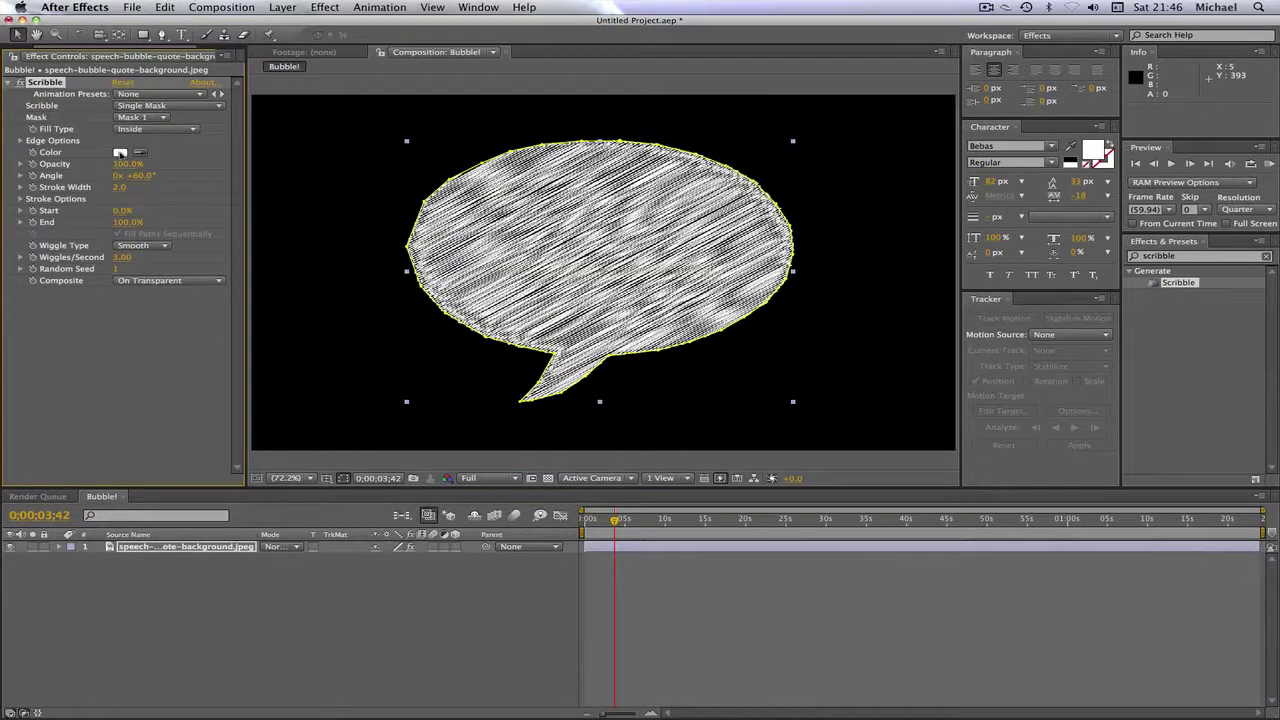
- Set the Scribble stroke color to dark blue 285E7B
click(120, 152)
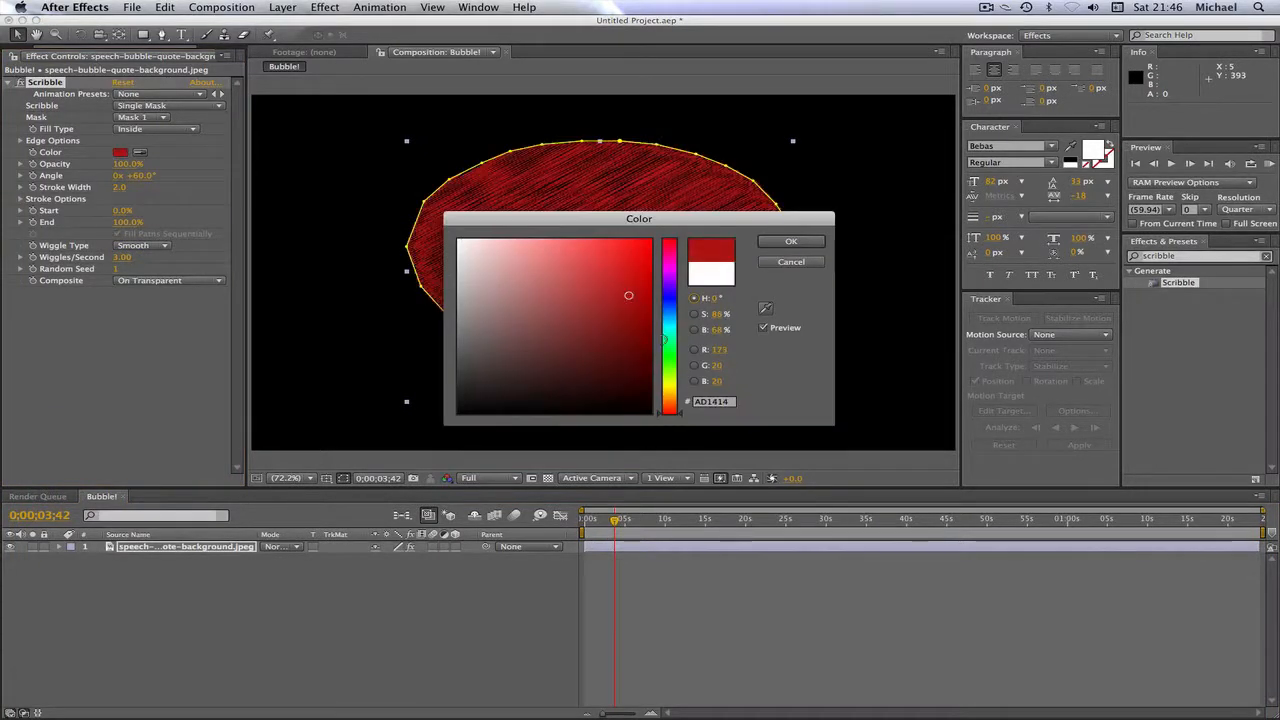
click(583, 330)
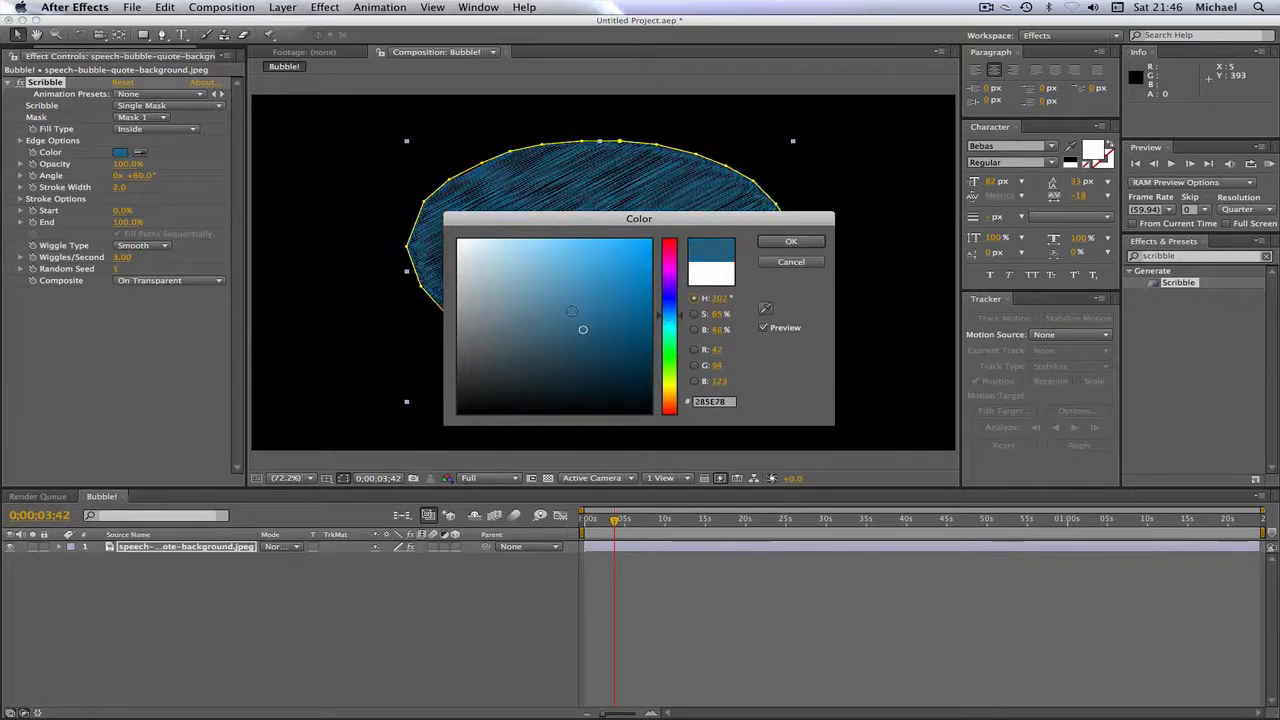
click(791, 241)
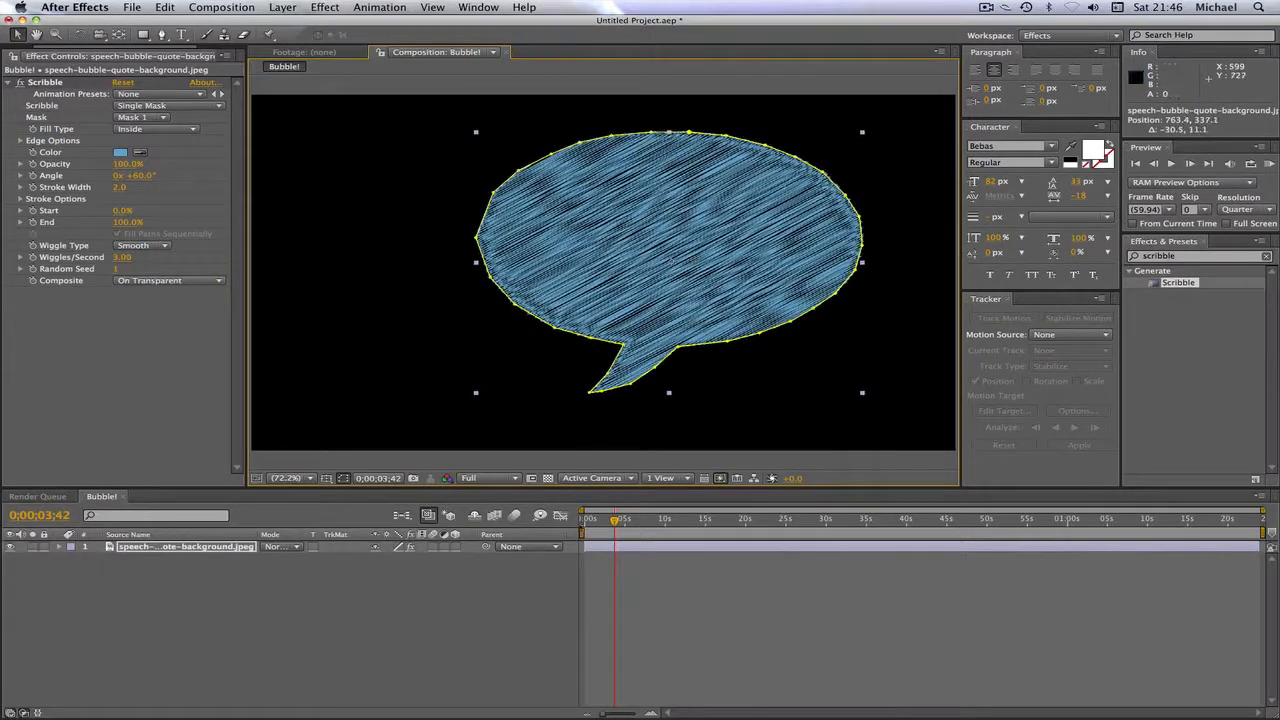
drag(615, 518, 600, 518)
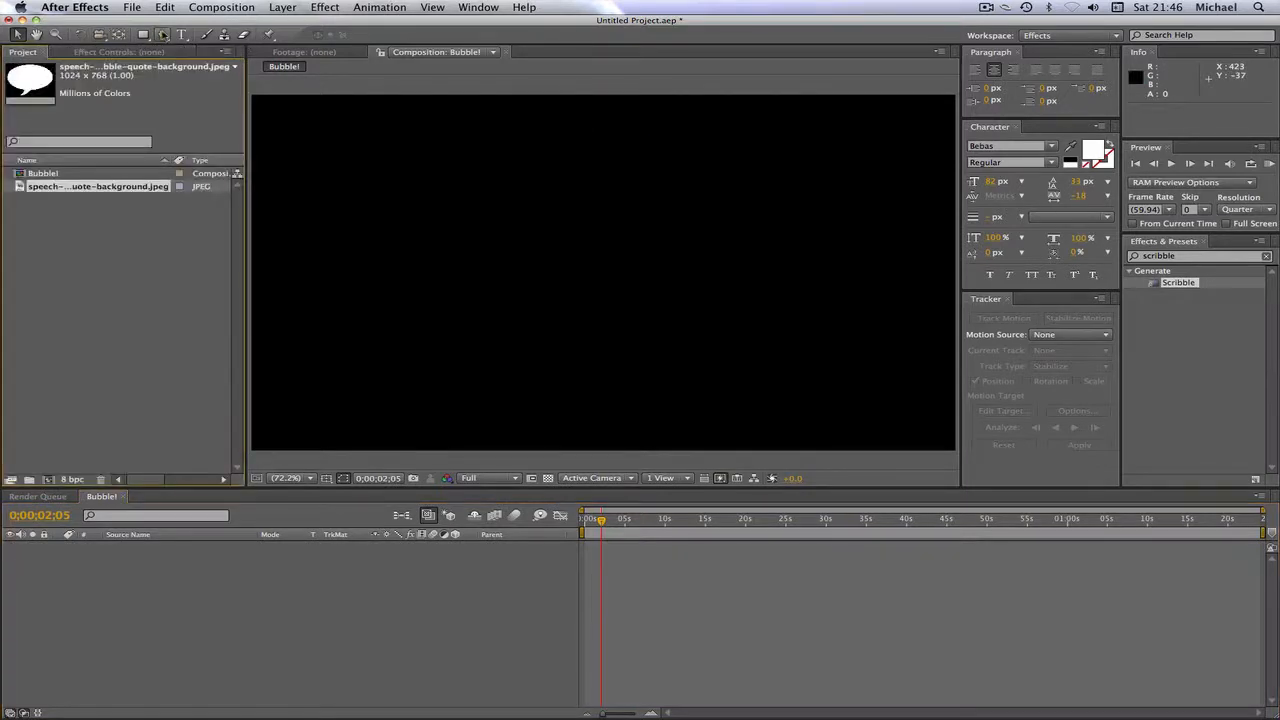
mouse_move(188, 35)
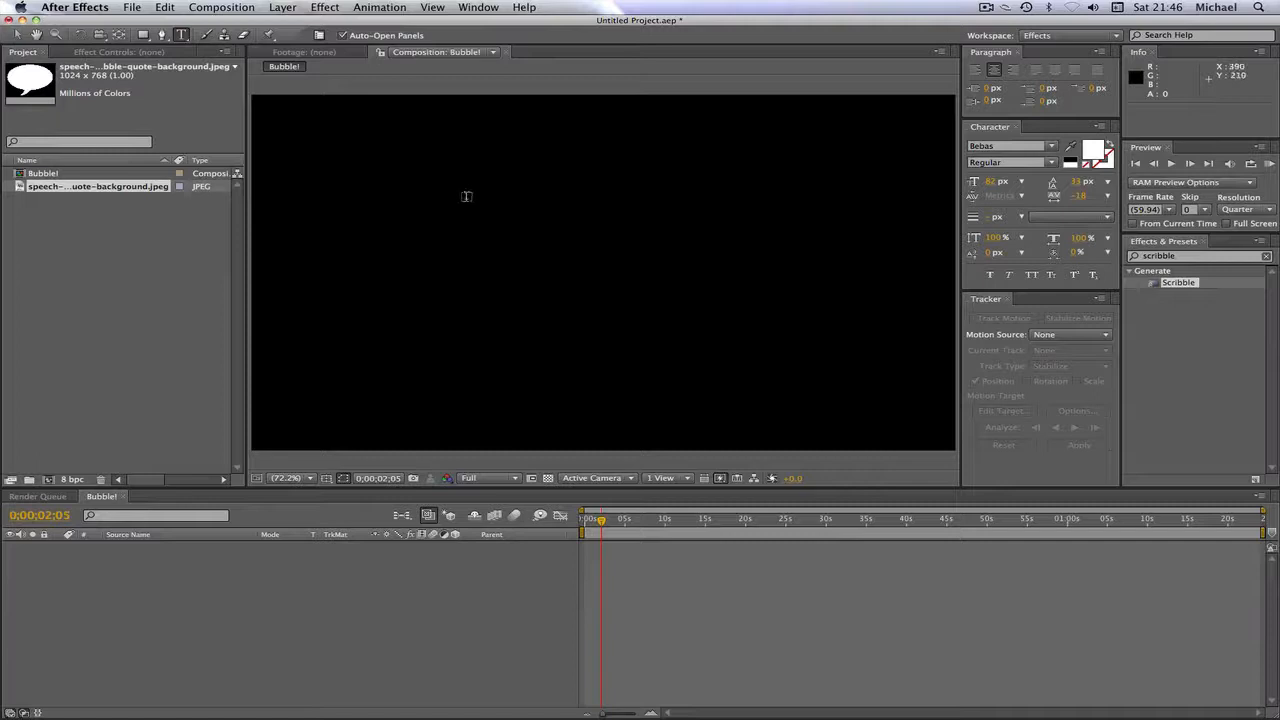
- Type TEHHAFFSTUTS in Bebas across the composition and select its text layer
click(465, 196)
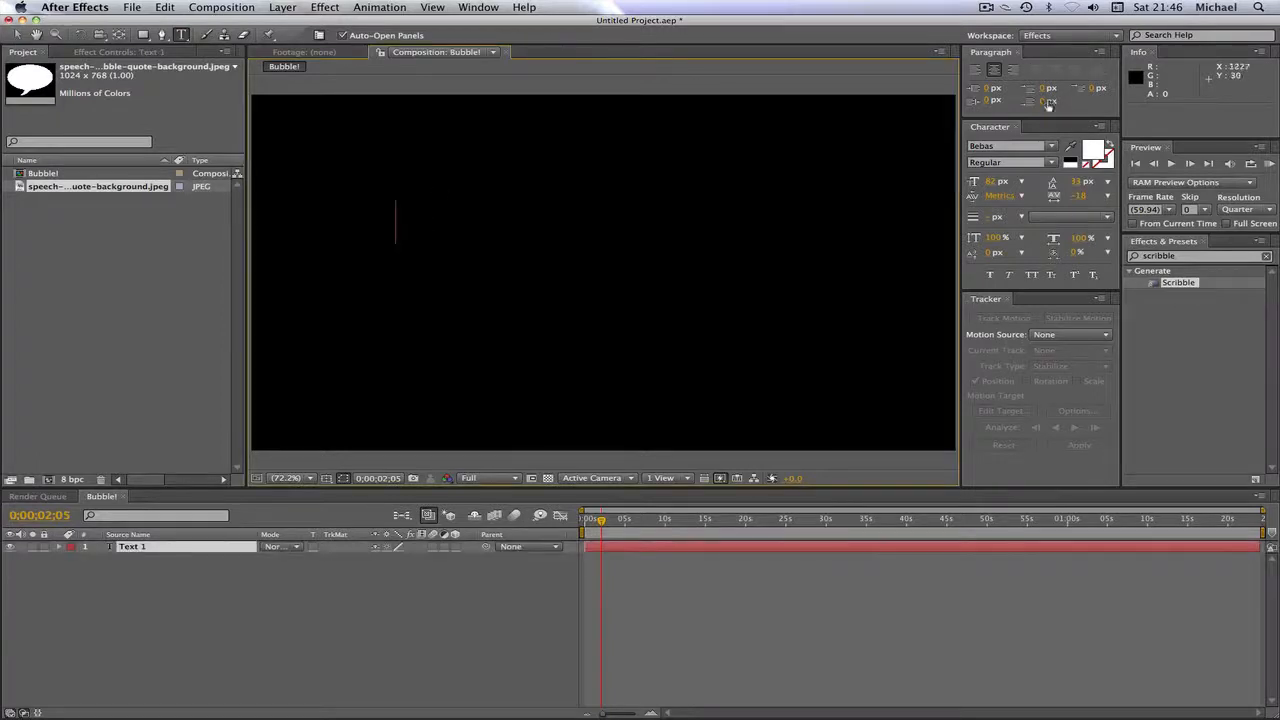
mouse_move(1010, 146)
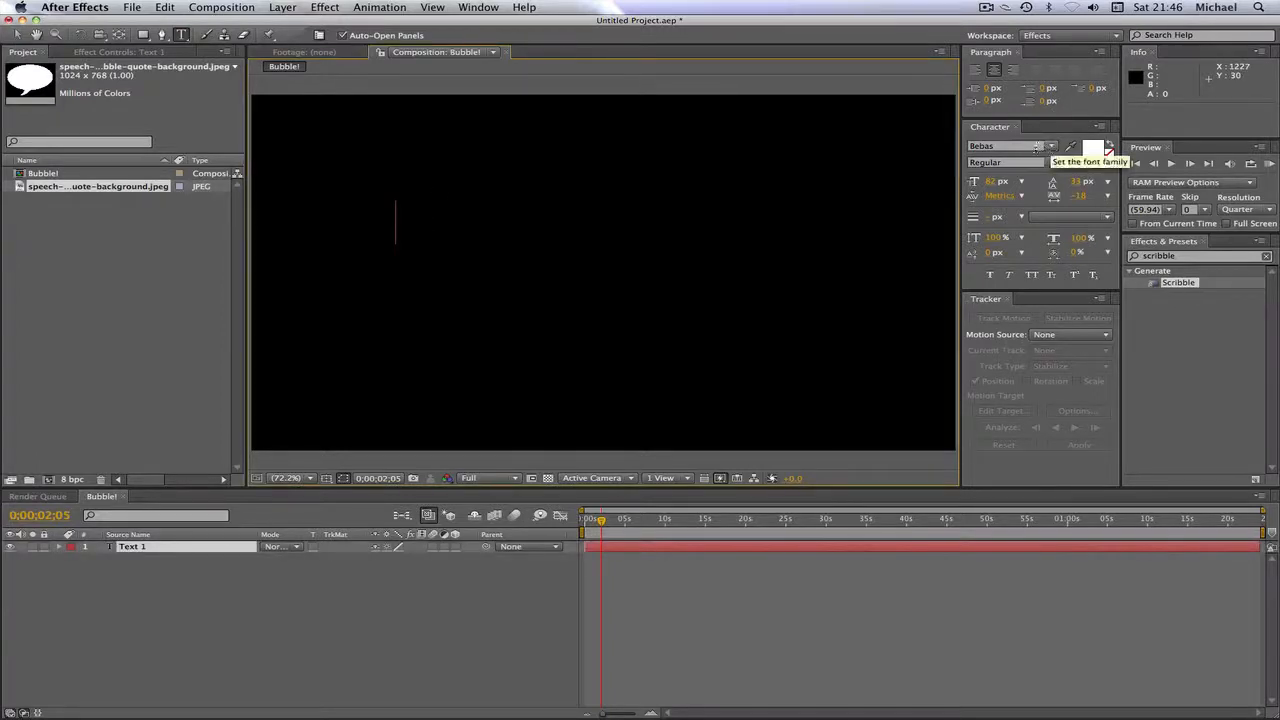
text(TEH)
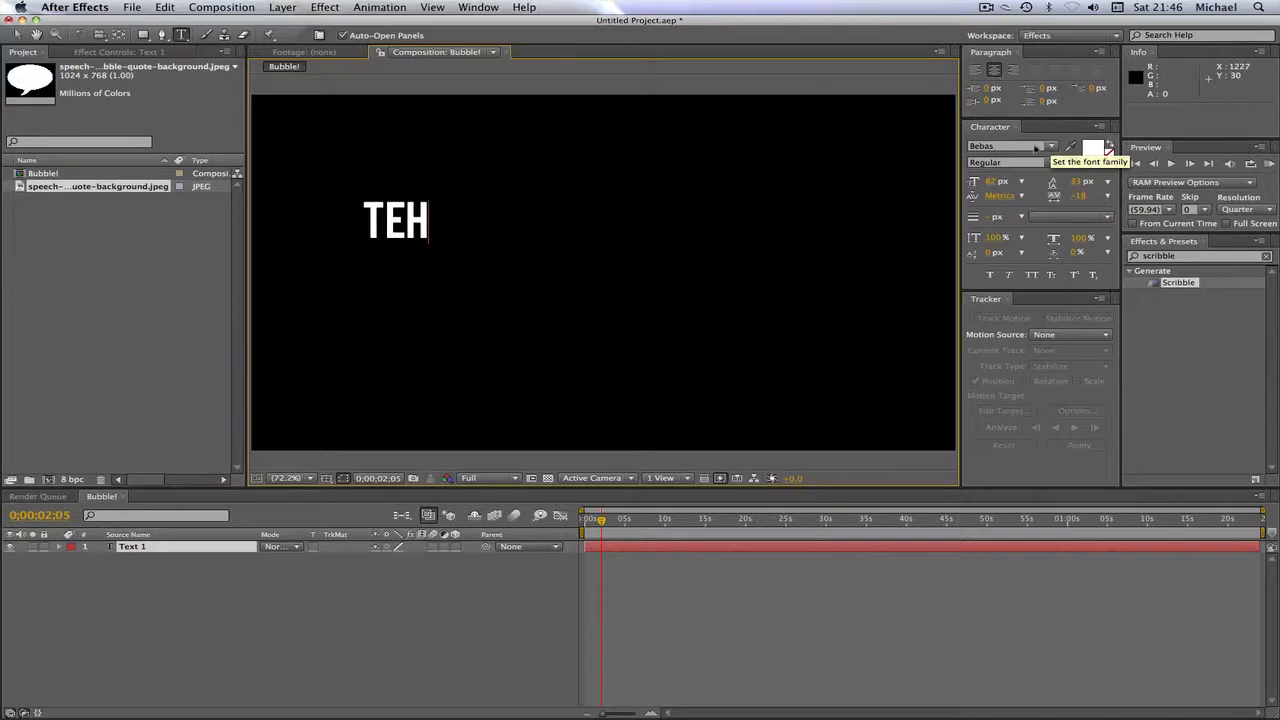
text(HAFFSTUTS)
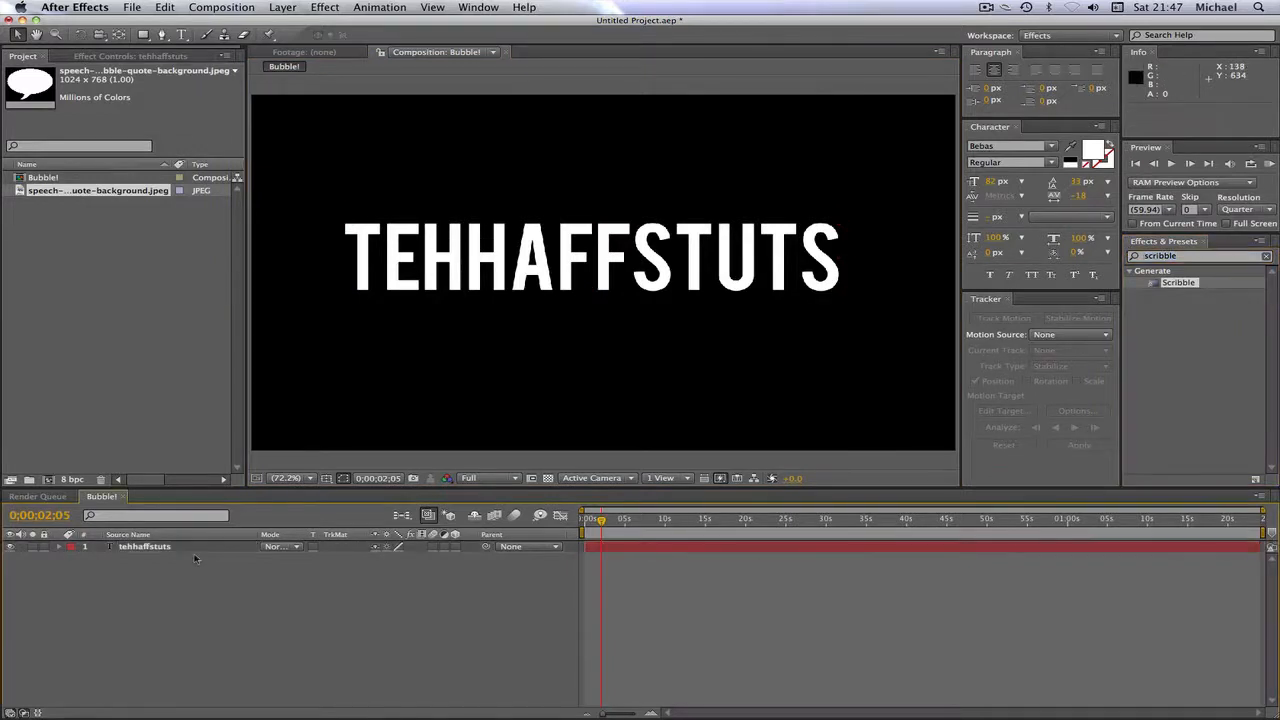
click(145, 547)
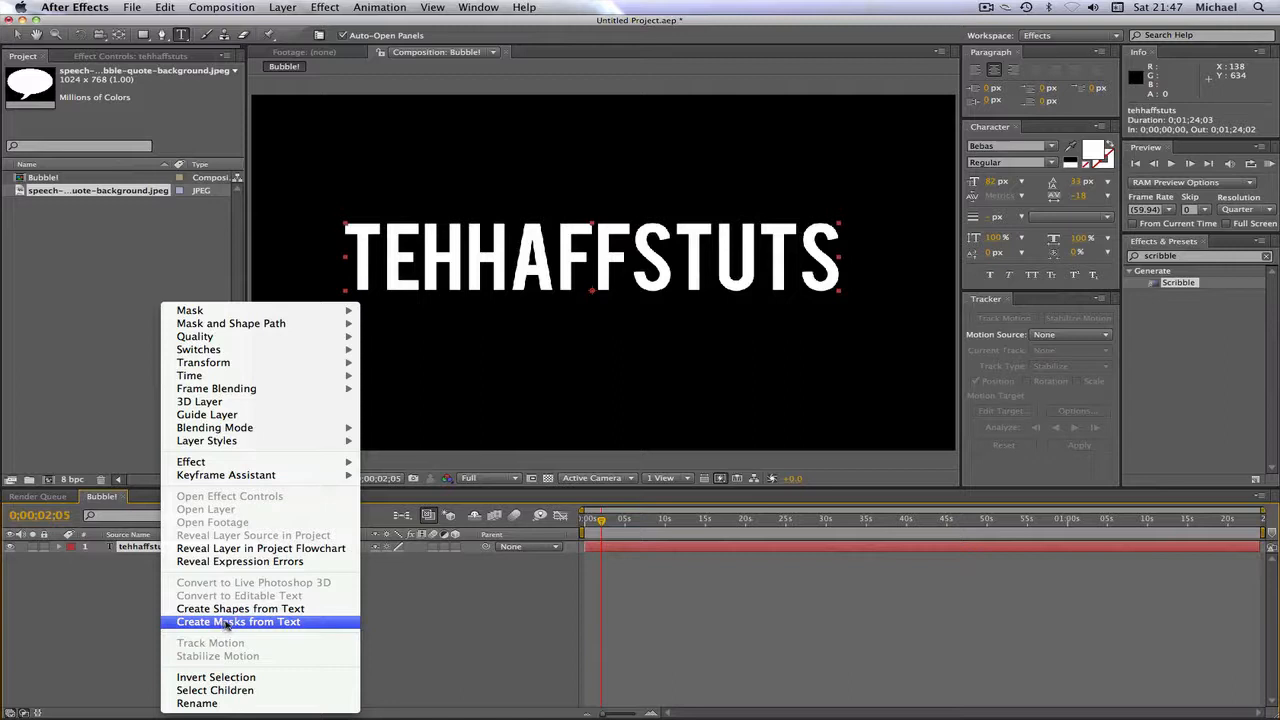
- Create masks from the TEHHAFFSTUTS text and scribble all masks at 3 wiggles/second
click(227, 621)
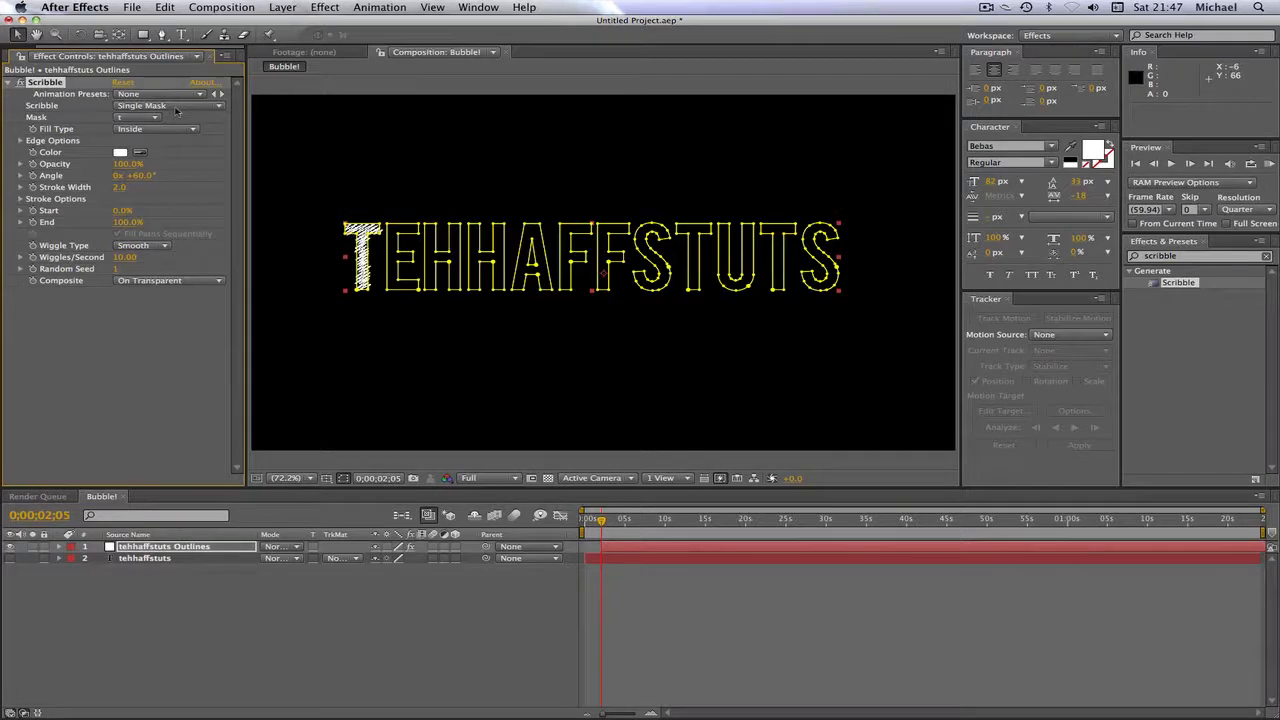
click(163, 105)
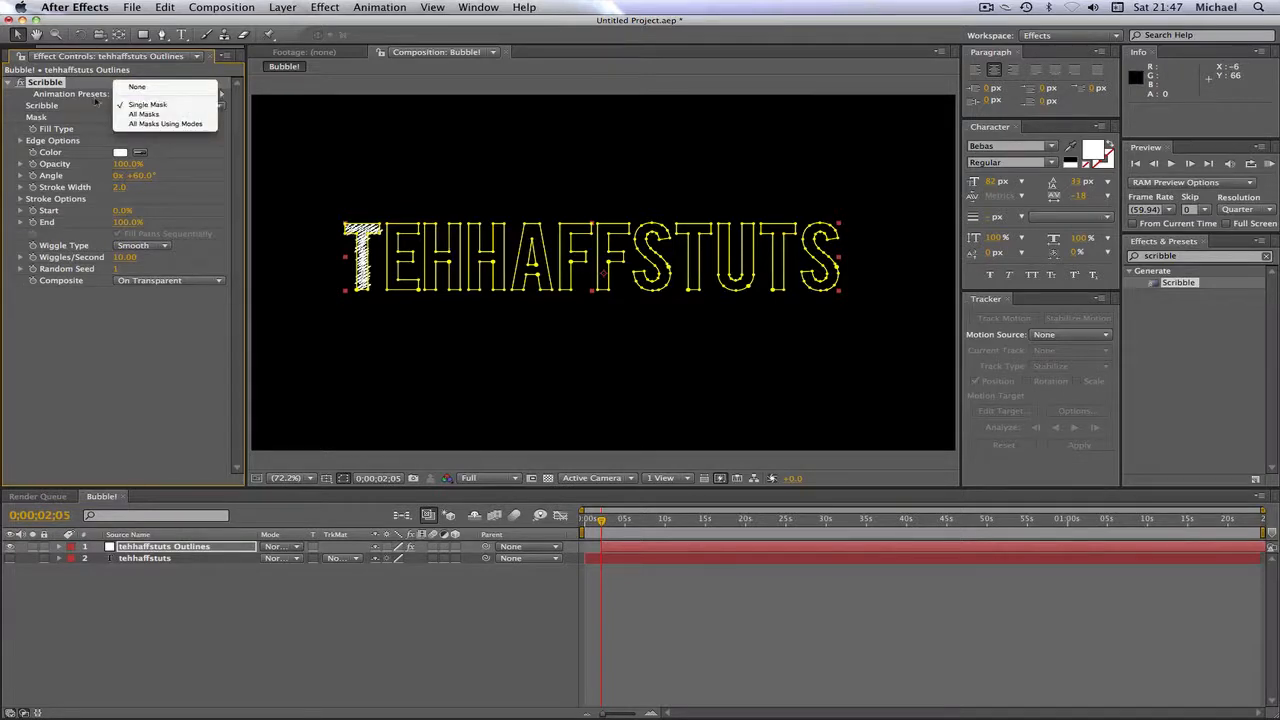
click(143, 113)
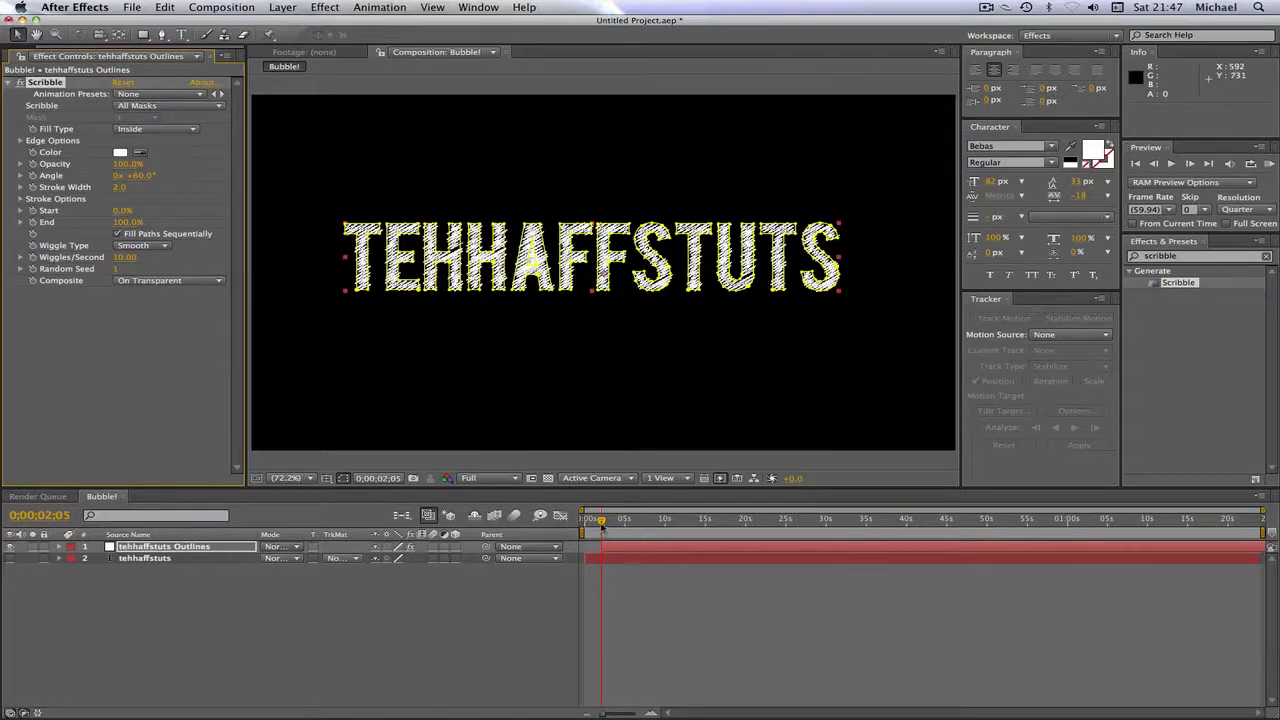
drag(600, 518, 618, 518)
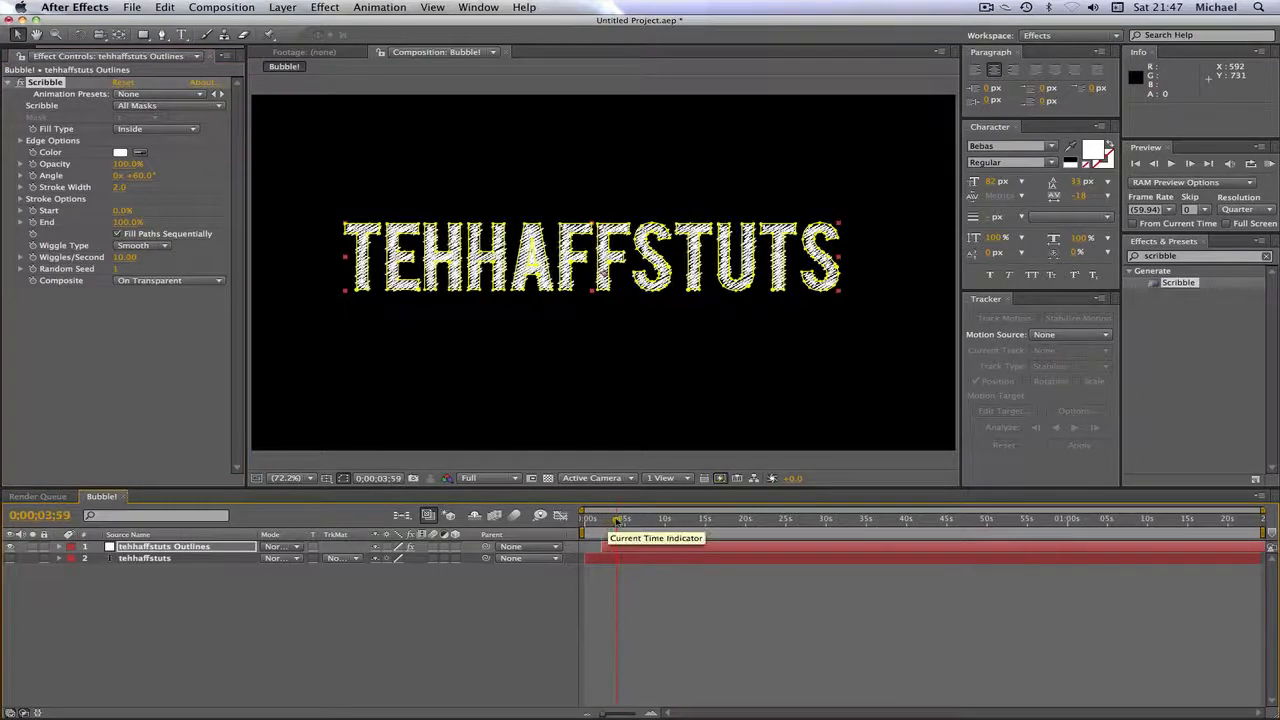
drag(615, 518, 625, 518)
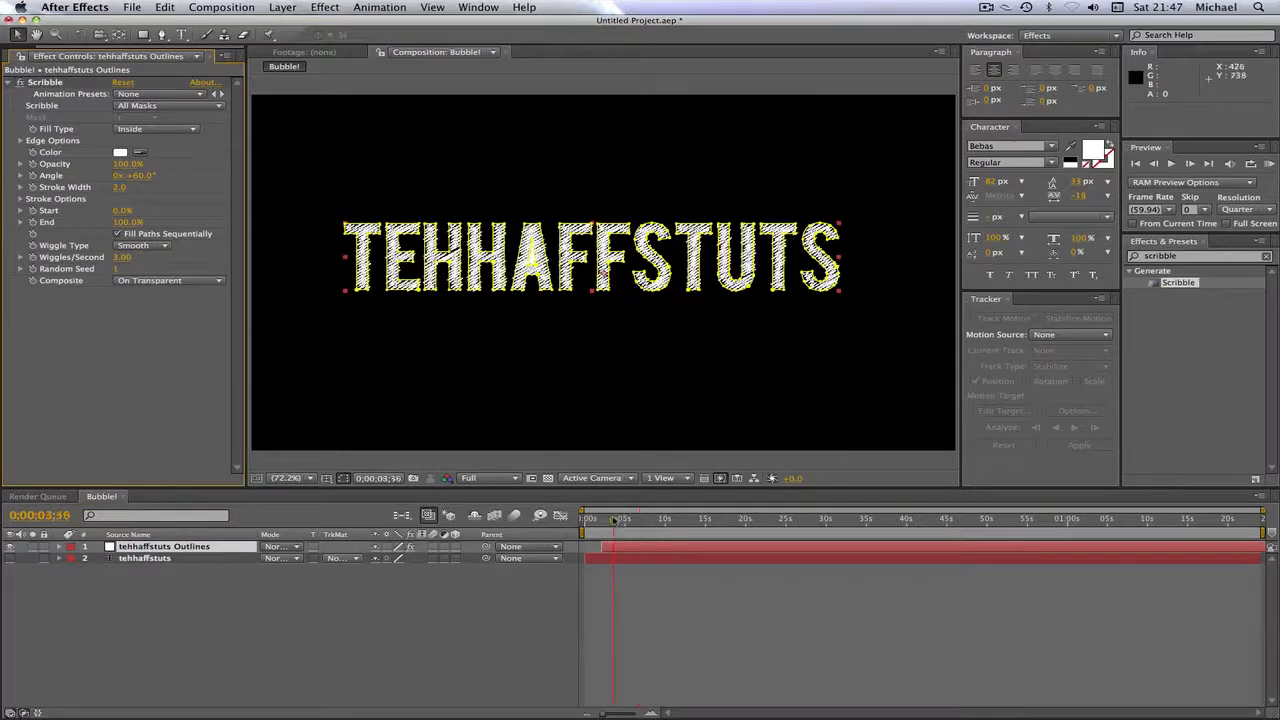
drag(585, 518, 623, 518)
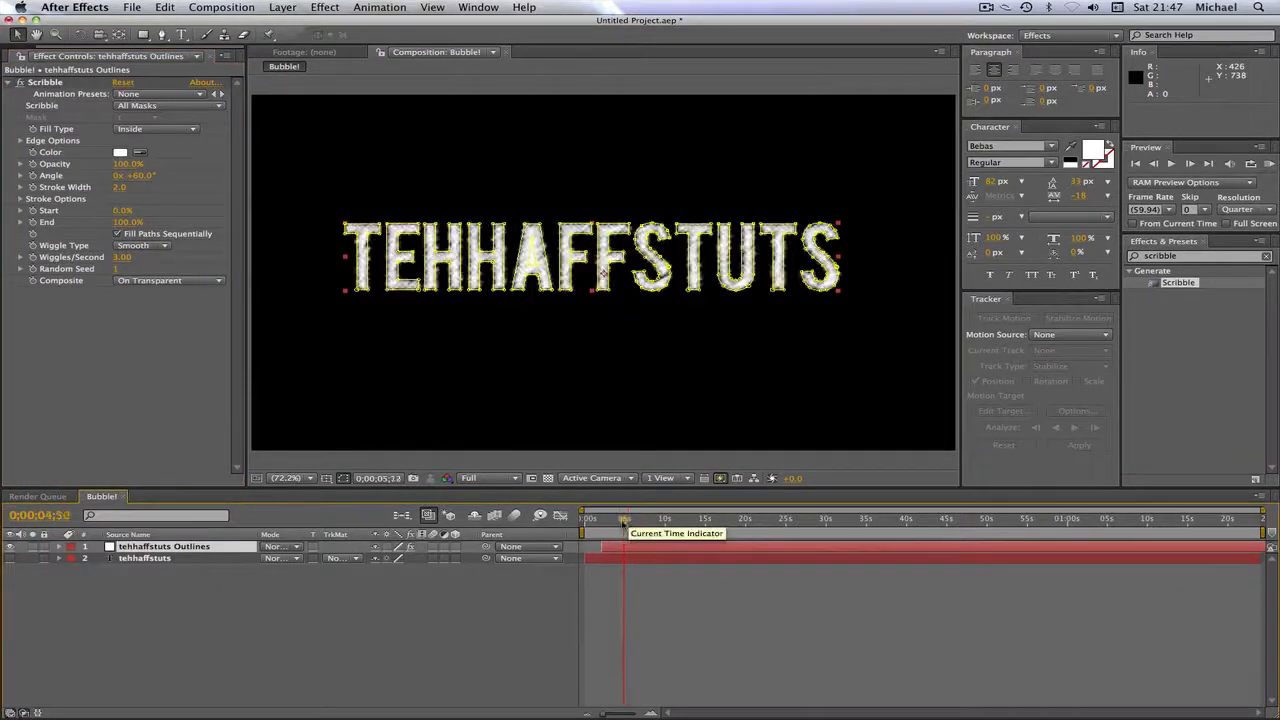